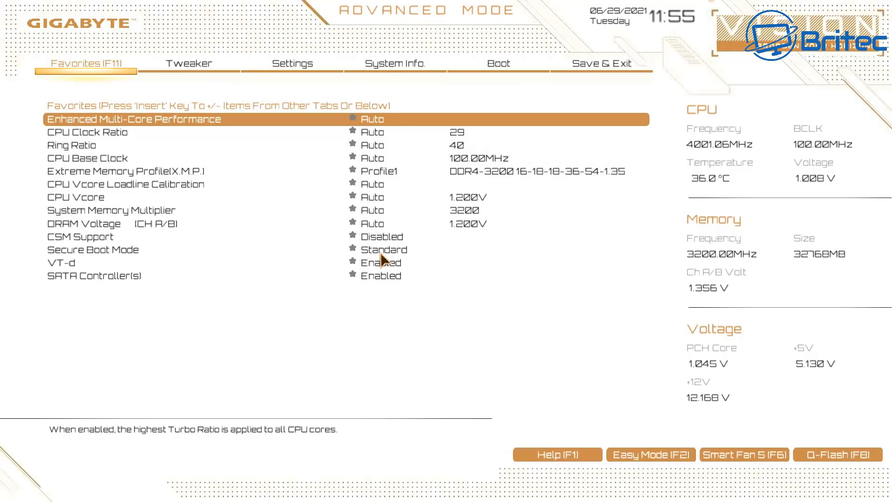
Step: Keep Secure Boot Mode at Standard on Favorites, then move to the Tweaker settings
click(114, 249)
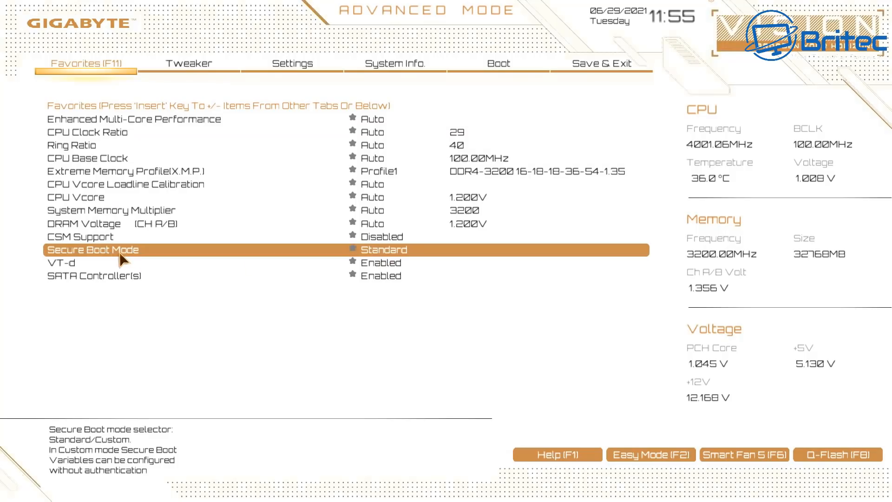
mouse_move(398, 259)
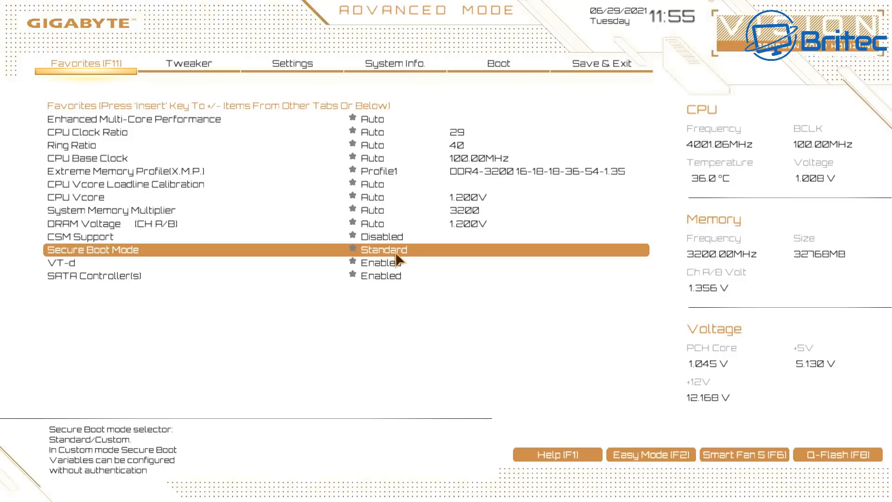
mouse_move(396, 259)
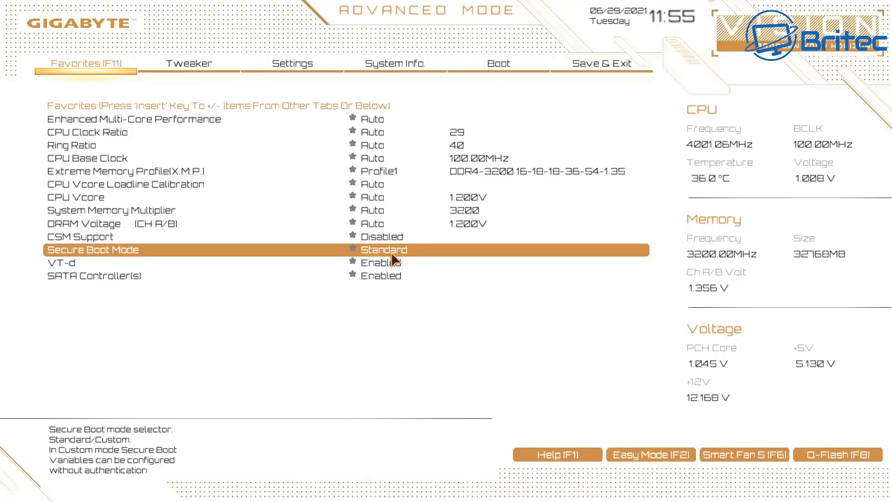
click(383, 249)
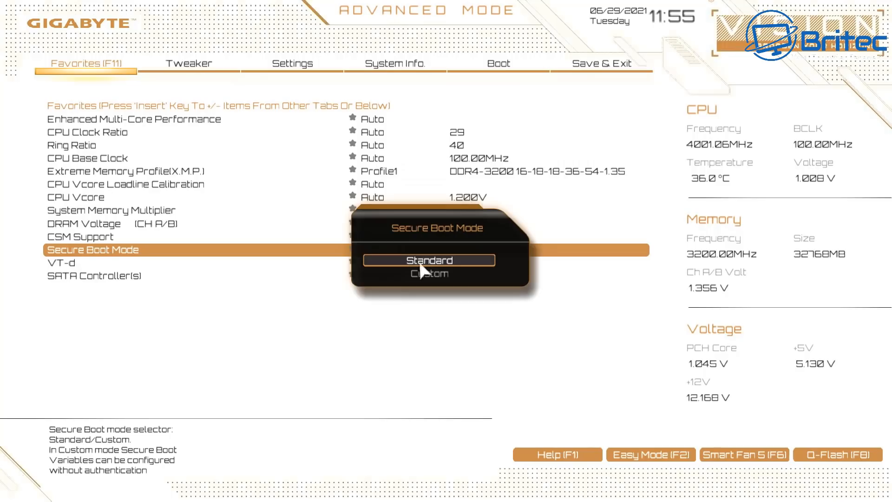
click(430, 261)
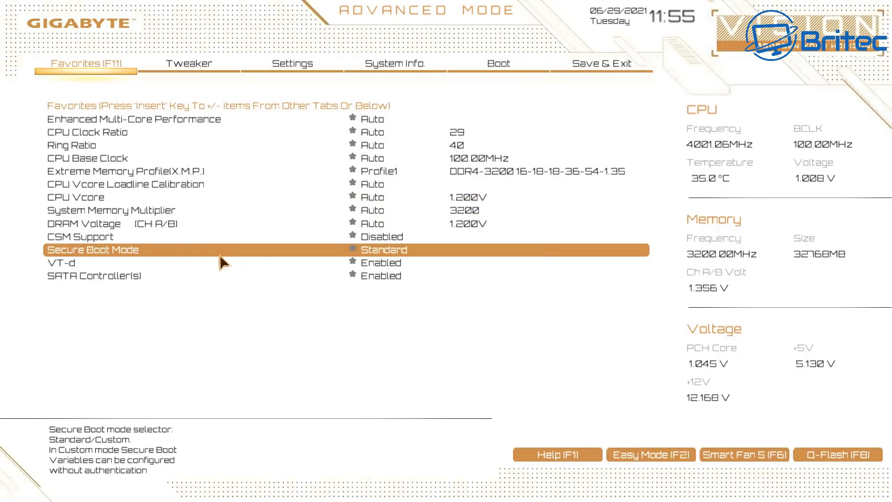
click(189, 63)
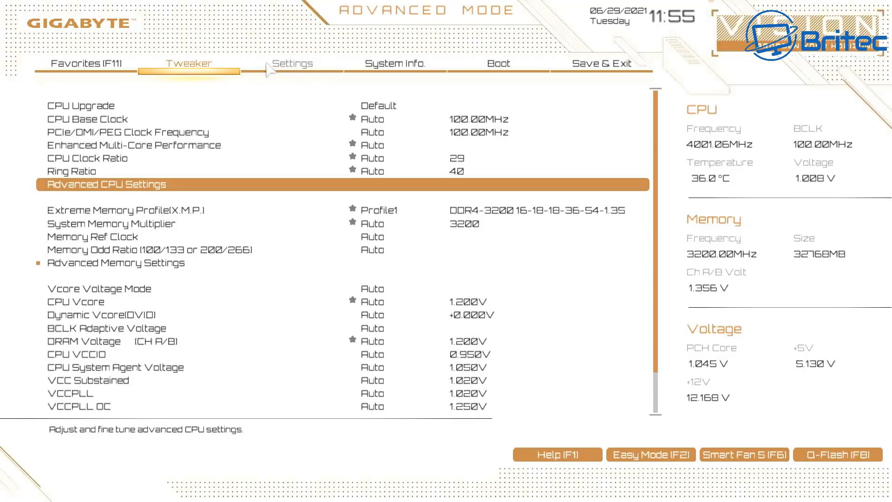
Step: Show Settings > Miscellaneous where Intel PTT reads Enabled
click(293, 64)
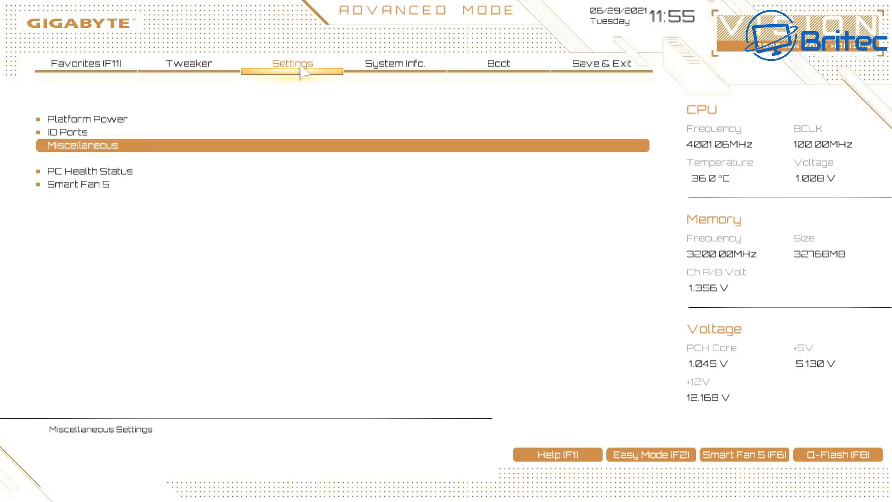
mouse_move(89, 158)
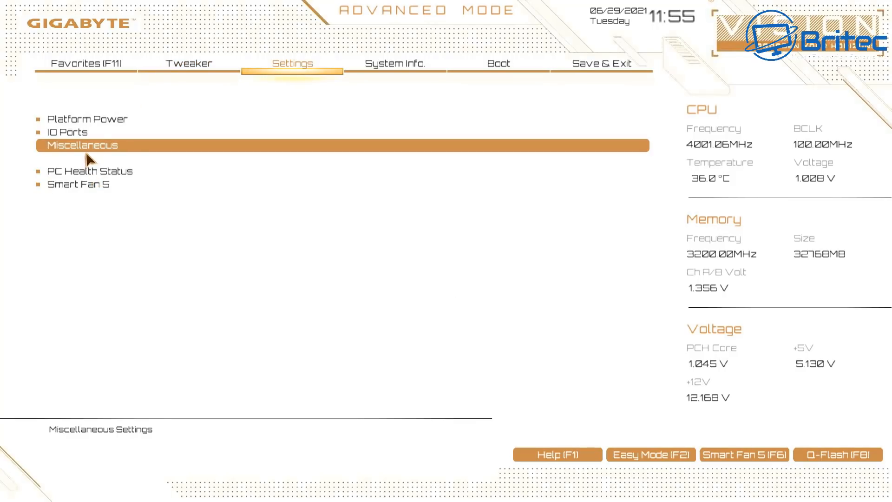
click(83, 145)
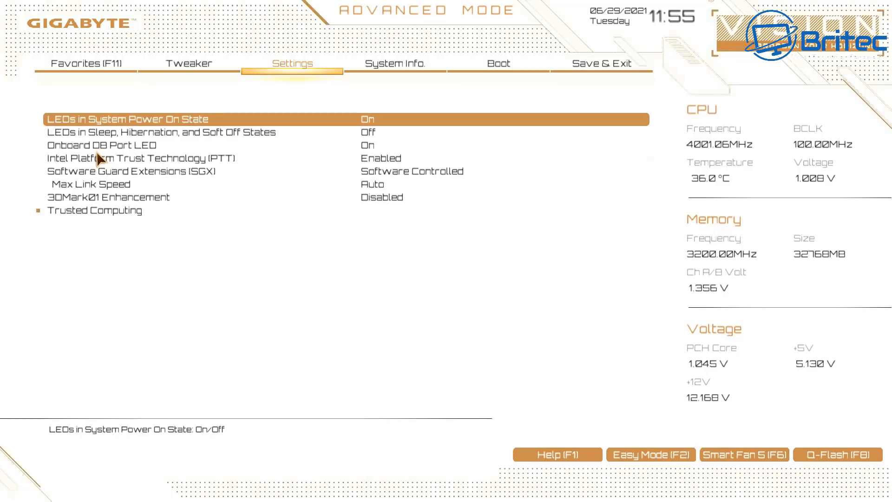
mouse_move(102, 177)
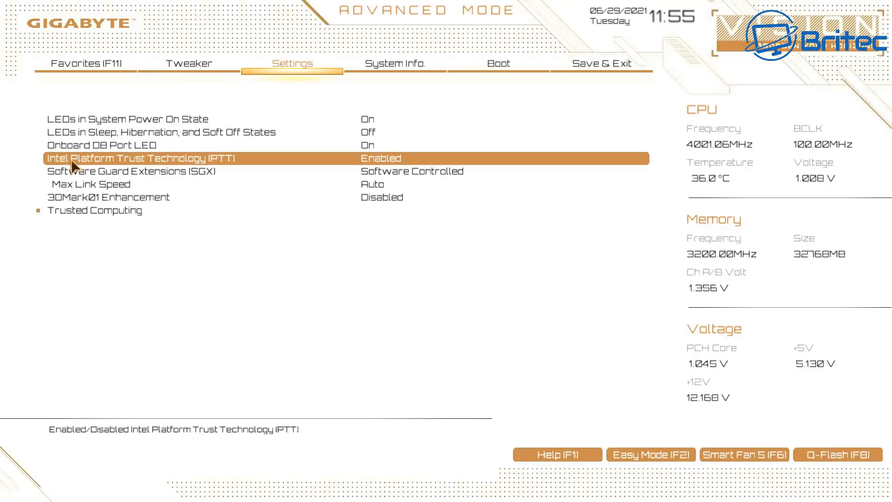
mouse_move(392, 165)
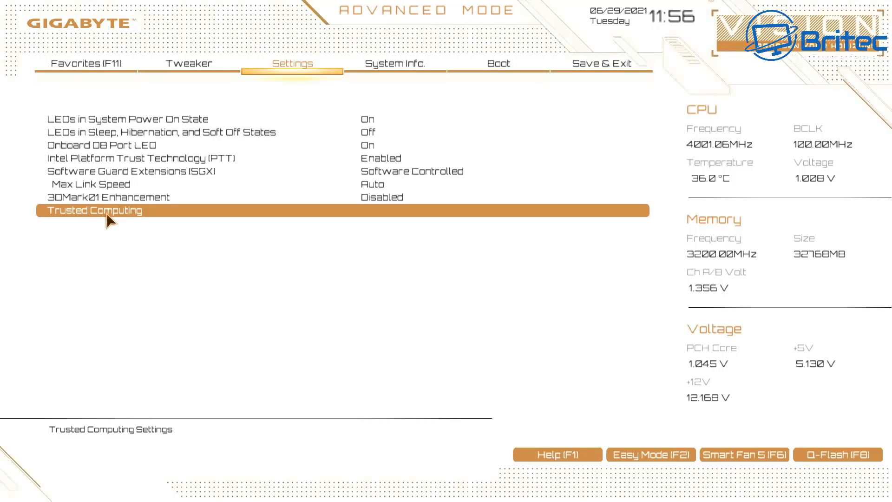
Step: Show Trusted Computing with a TPM 2.0 device found and Security Device Support enabled
click(95, 210)
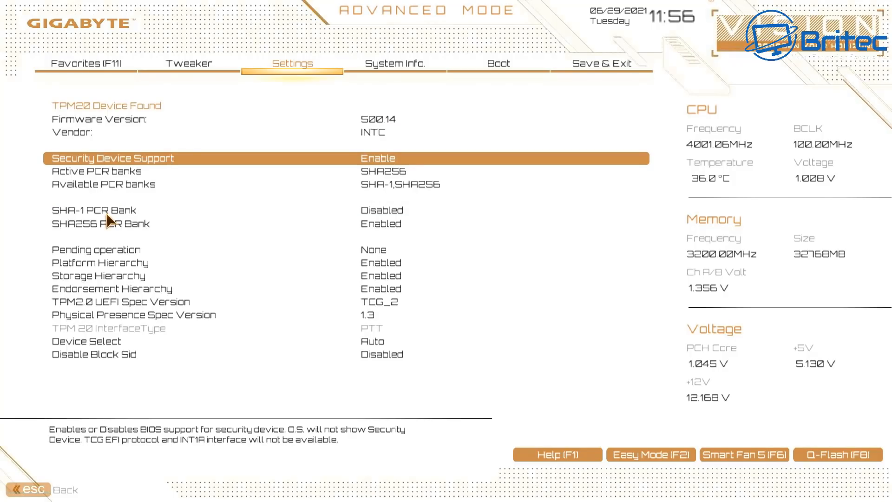
mouse_move(83, 165)
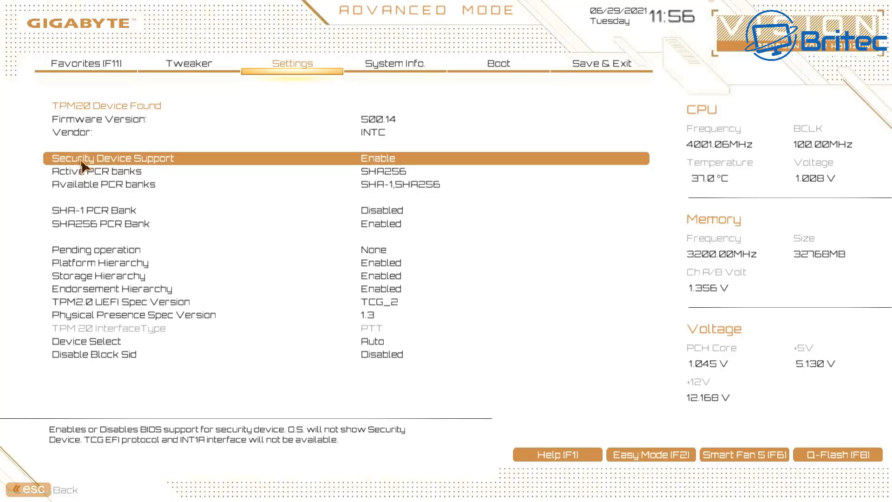
mouse_move(389, 166)
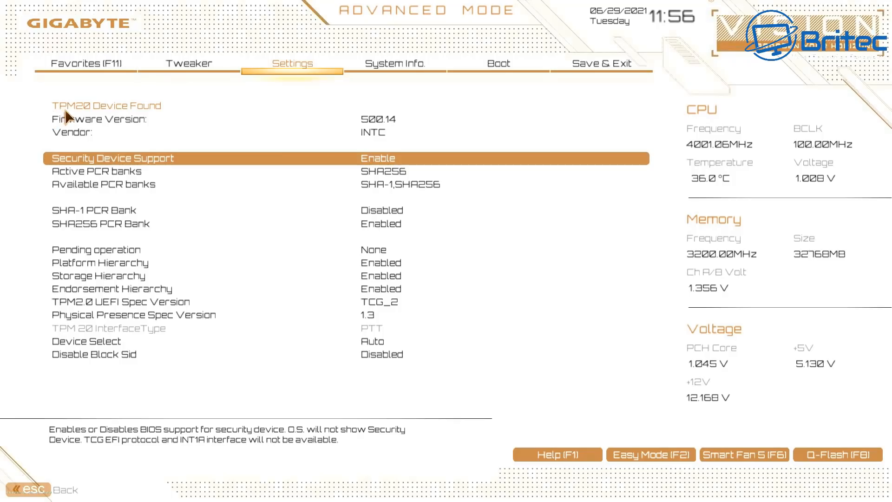
mouse_move(110, 235)
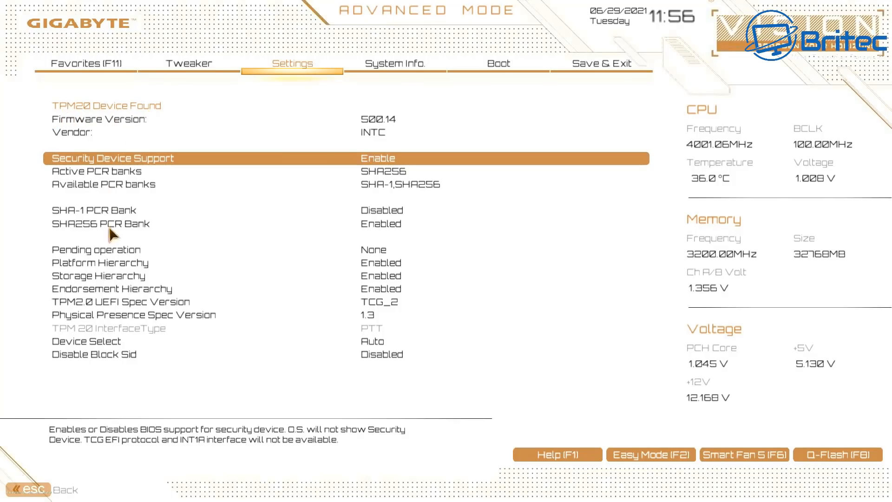
mouse_move(125, 298)
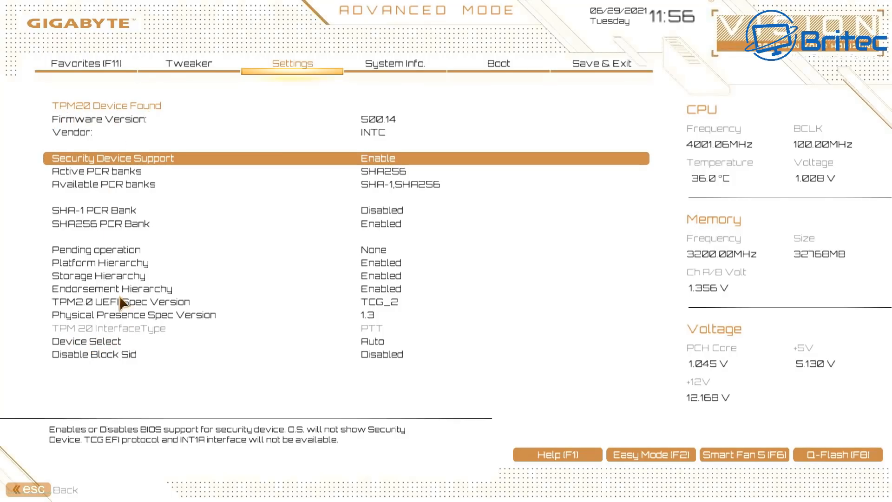
mouse_move(120, 287)
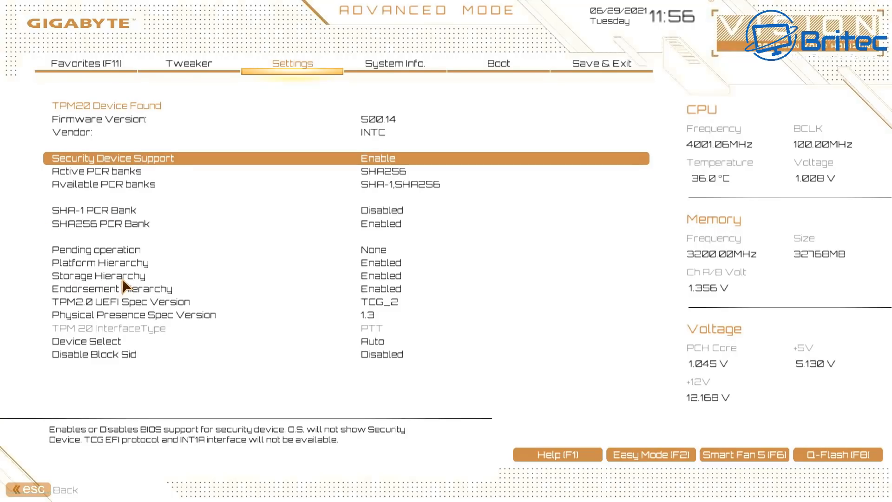
mouse_move(83, 449)
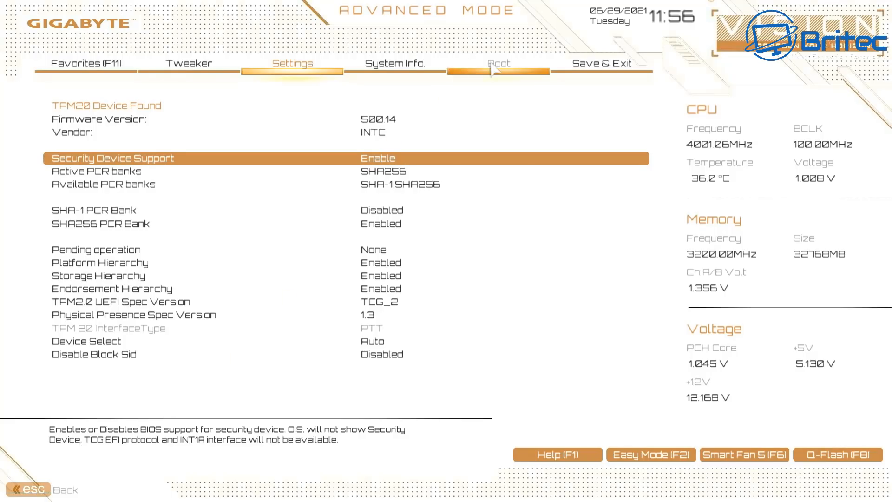
Step: Show Boot with CSM Support Disabled and Secure Boot Enabled and Active in User mode
click(498, 64)
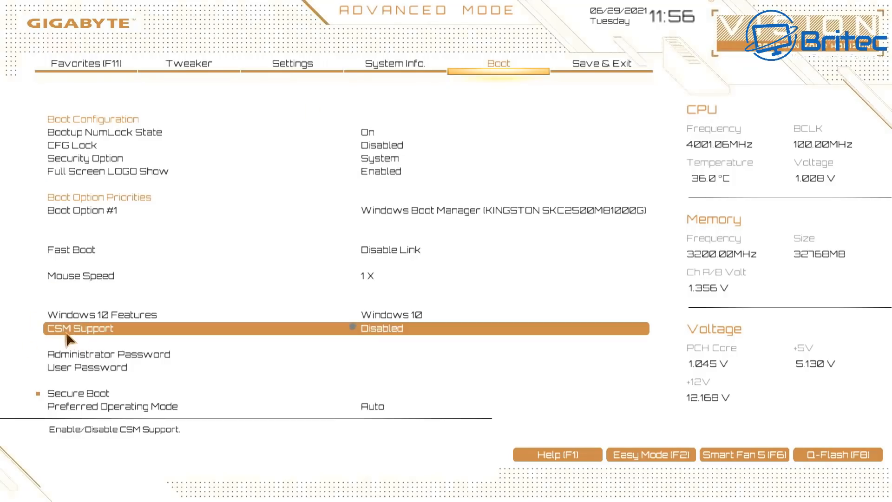
mouse_move(233, 337)
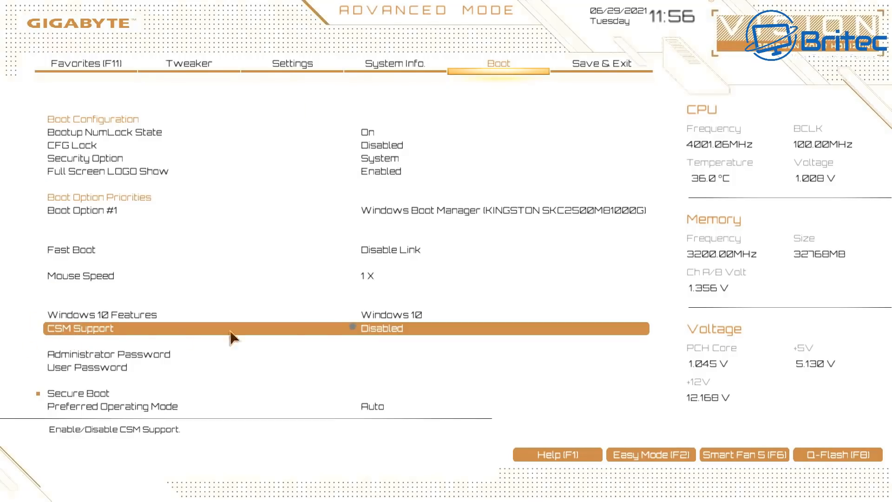
mouse_move(398, 333)
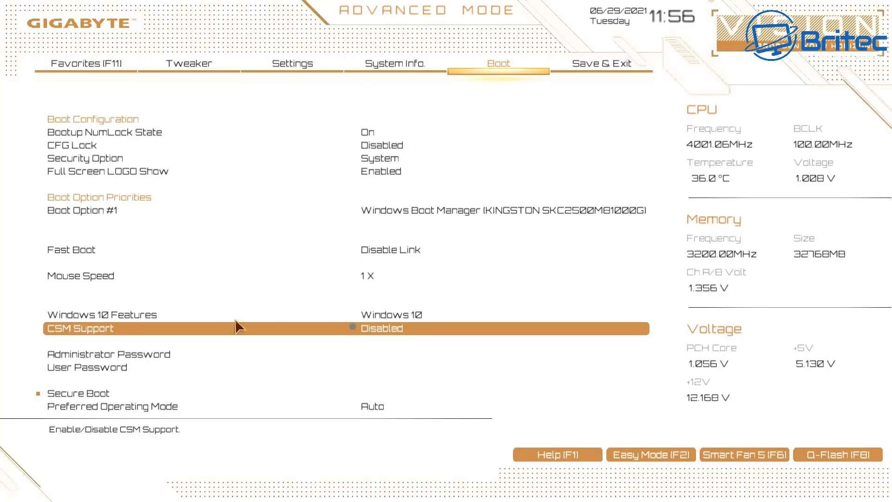
mouse_move(74, 387)
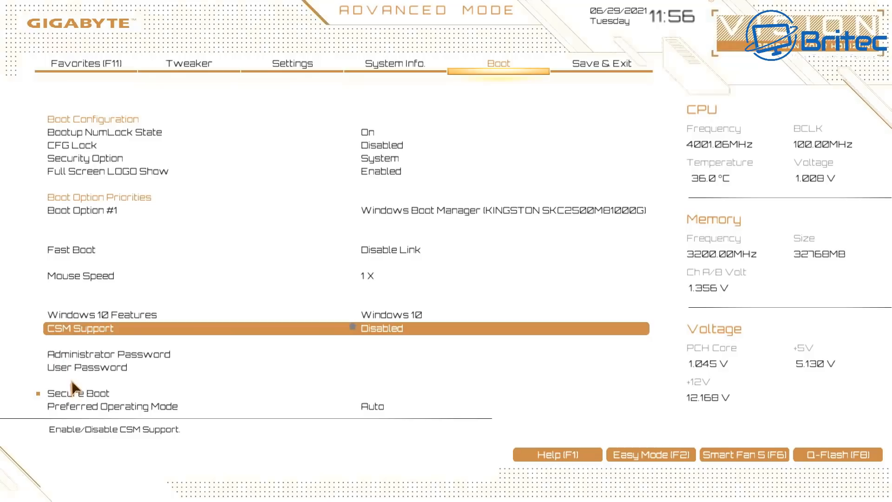
click(80, 392)
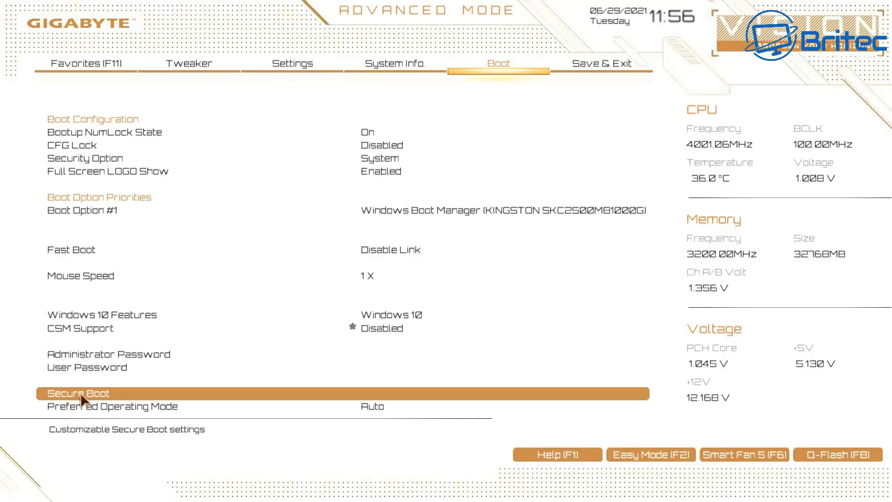
mouse_move(105, 399)
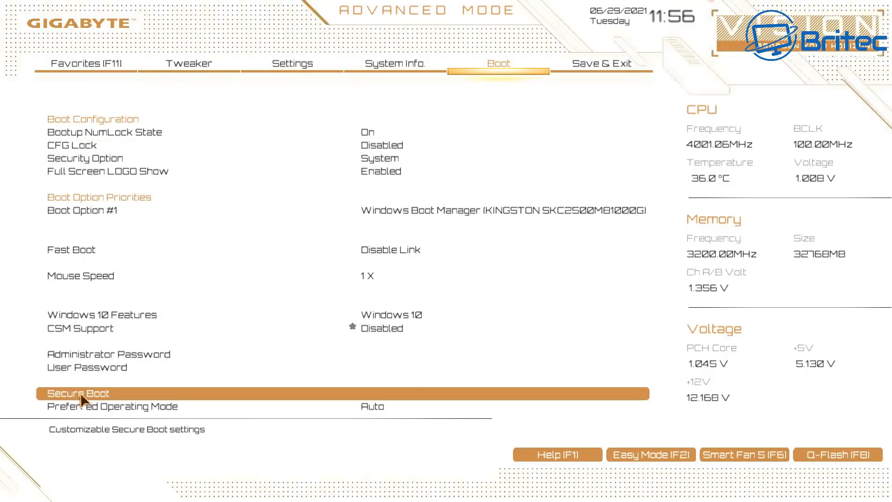
click(78, 393)
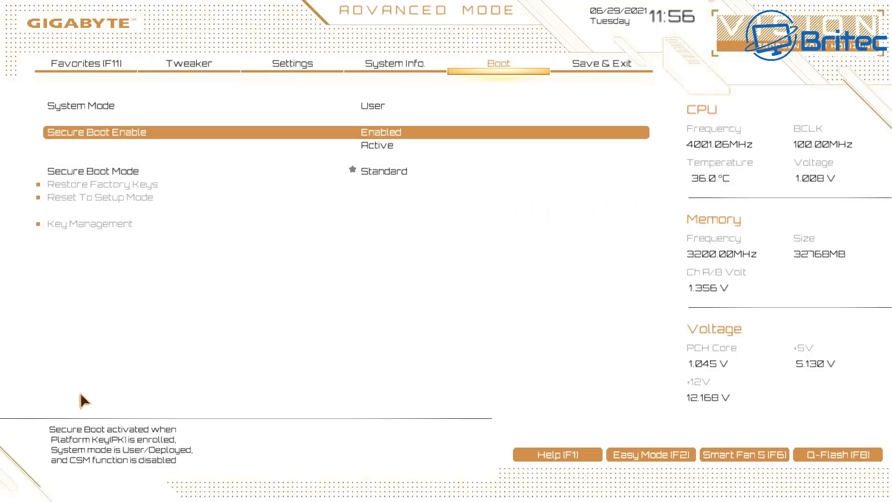
mouse_move(262, 176)
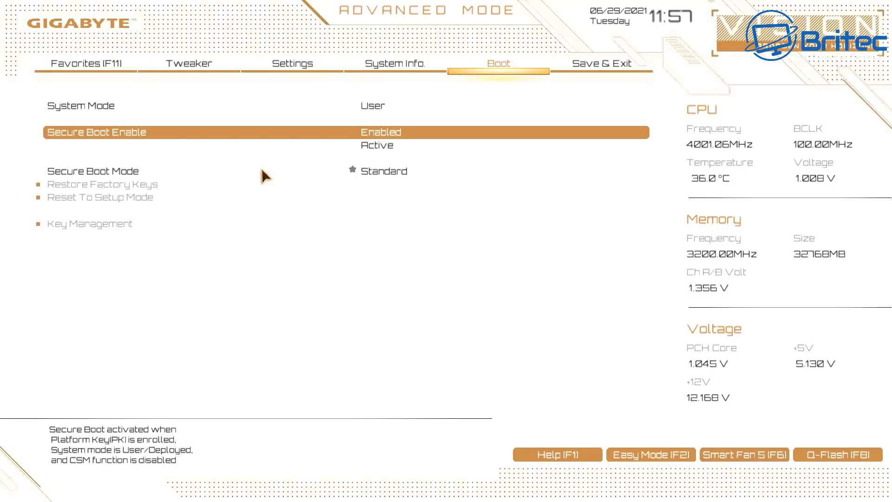
mouse_move(387, 143)
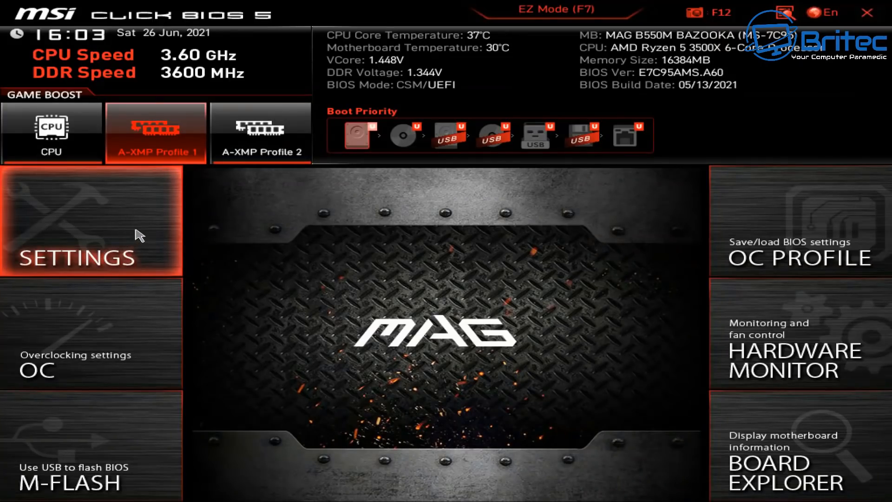
Step: Set Security Device Support to Enable under Settings > Security > Trusted Computing, enabling AMD fTPM
click(91, 222)
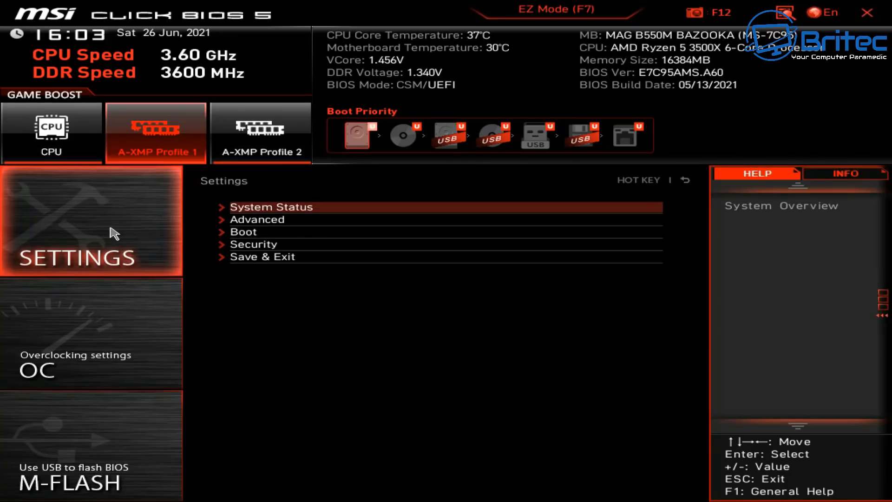
mouse_move(196, 184)
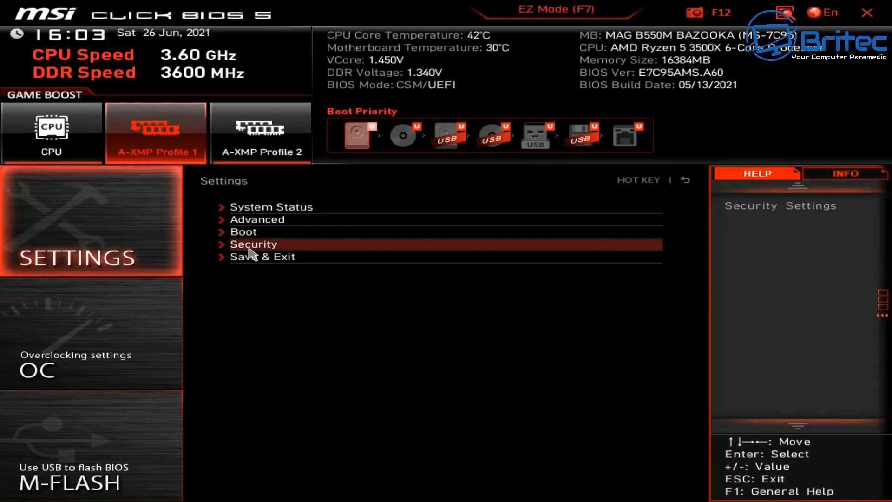
click(252, 244)
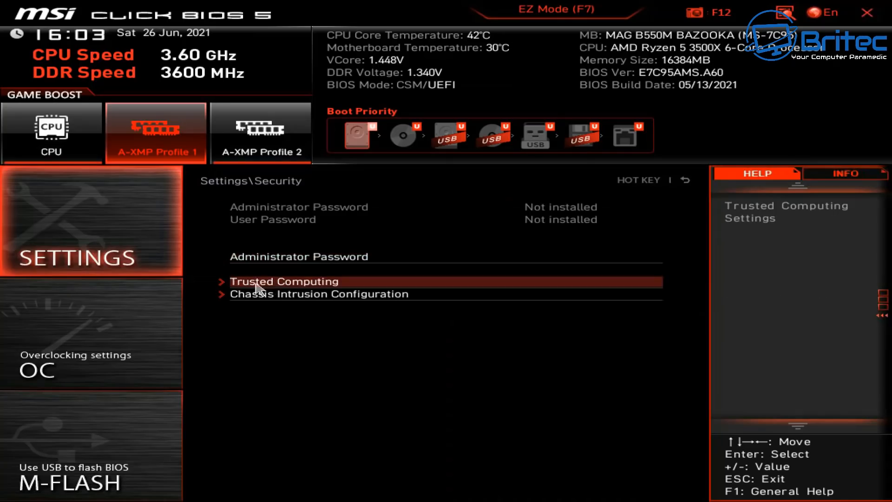
mouse_move(363, 284)
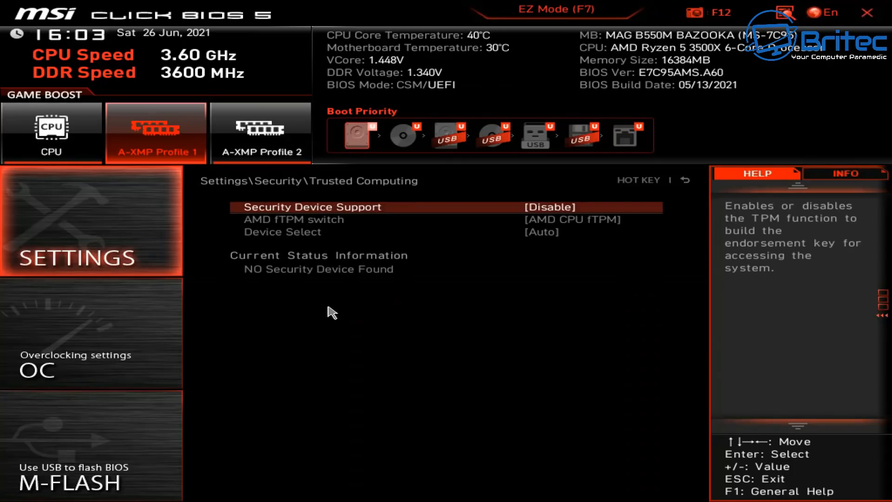
mouse_move(341, 221)
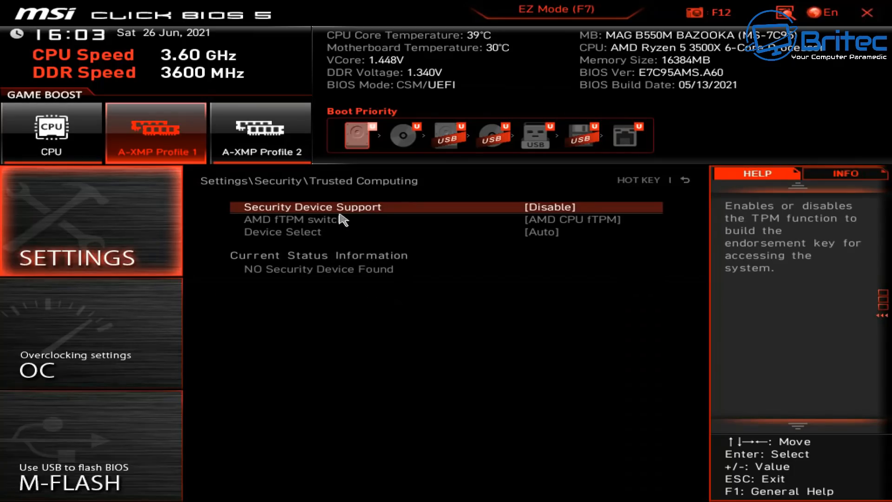
mouse_move(444, 215)
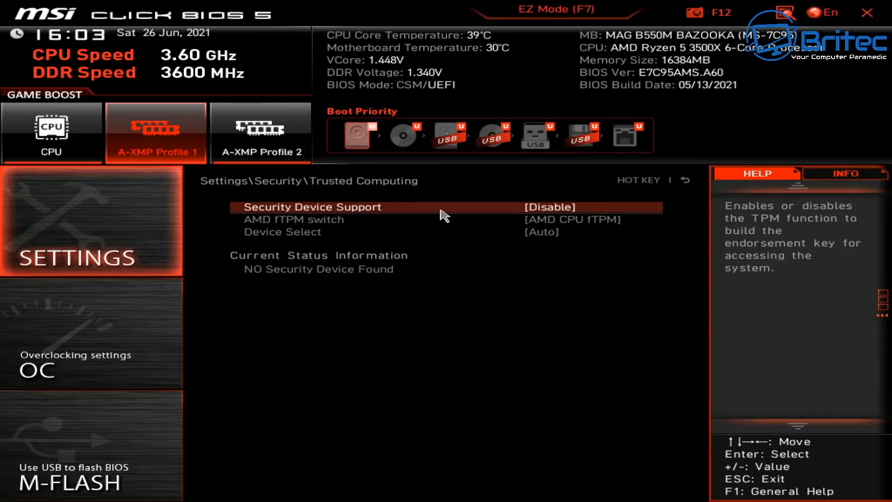
mouse_move(438, 216)
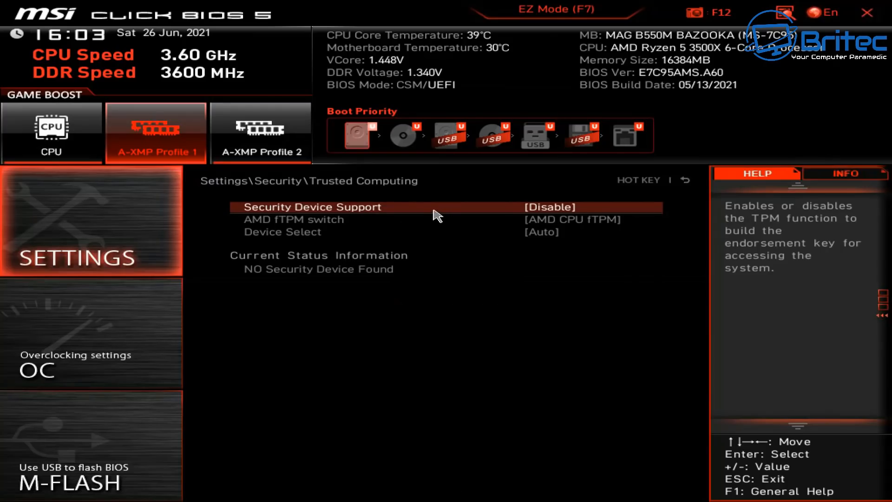
click(548, 206)
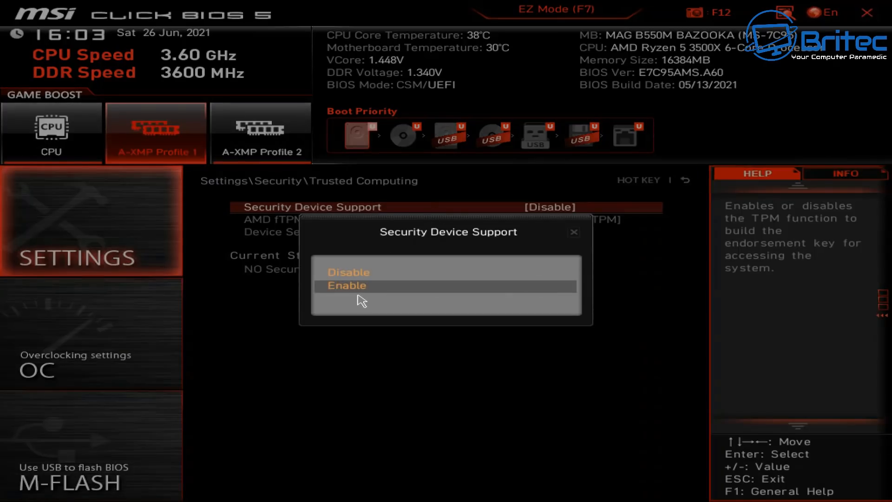
click(346, 285)
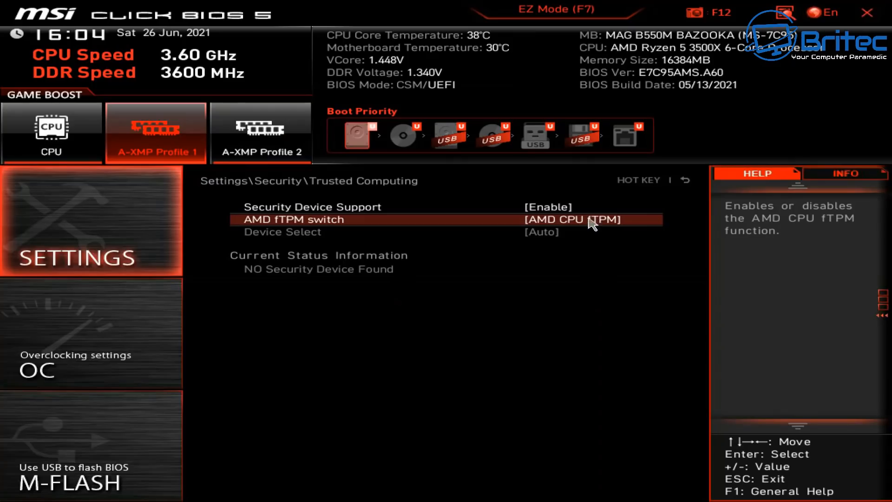
mouse_move(602, 225)
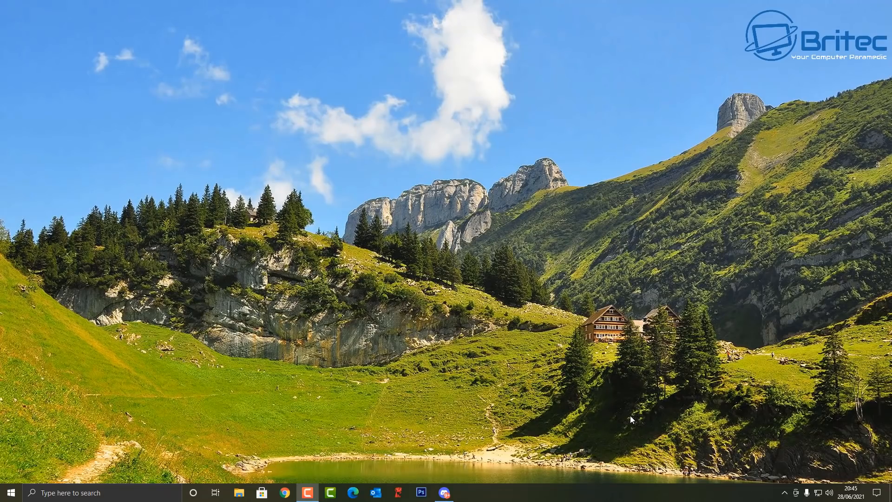
mouse_move(629, 425)
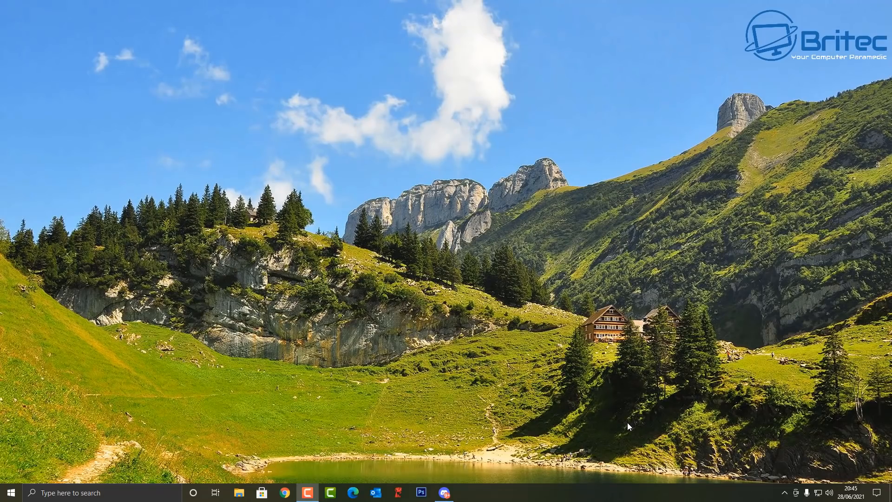
mouse_move(630, 430)
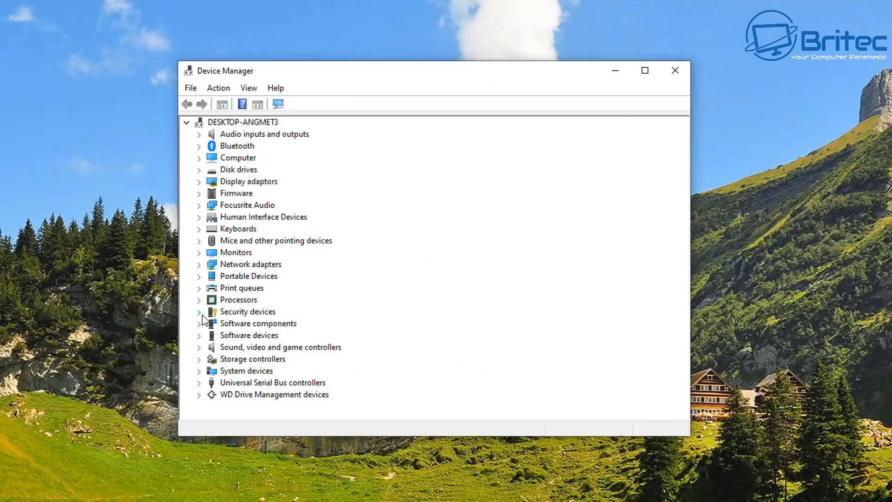
Step: Reveal Trusted Platform Module 2.0 under Security devices, then close Device Manager
click(199, 311)
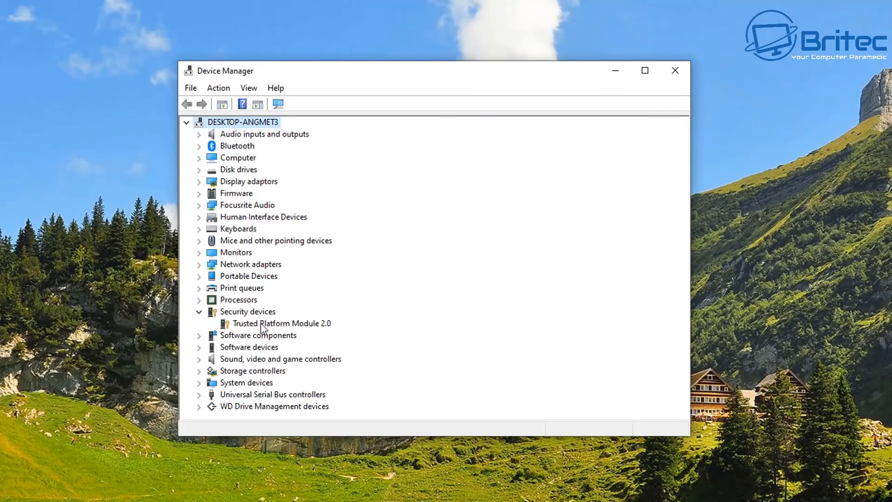
click(280, 324)
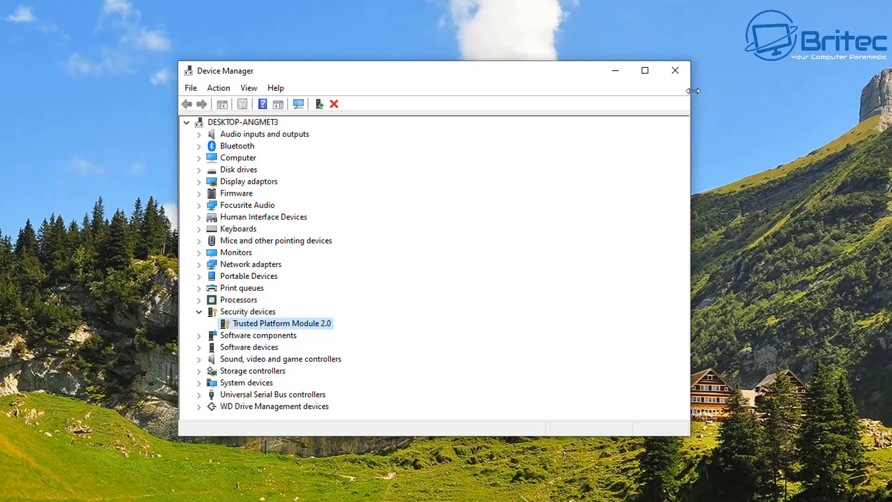
mouse_move(676, 71)
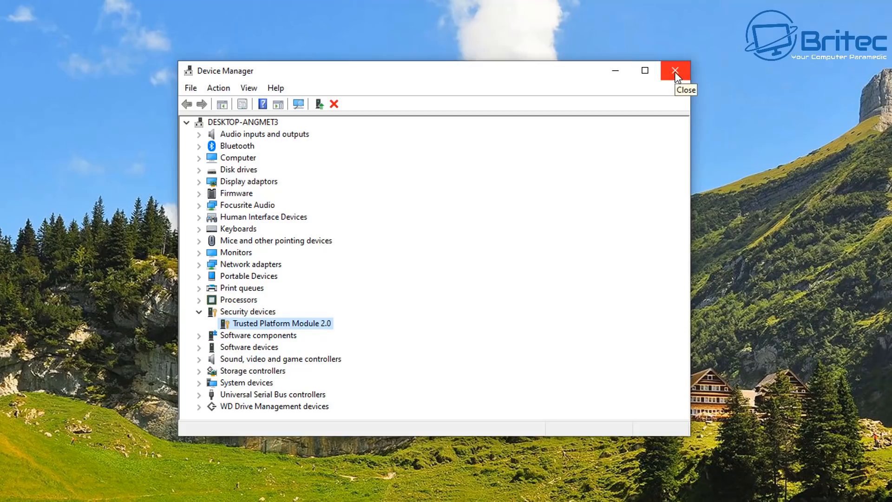
click(674, 71)
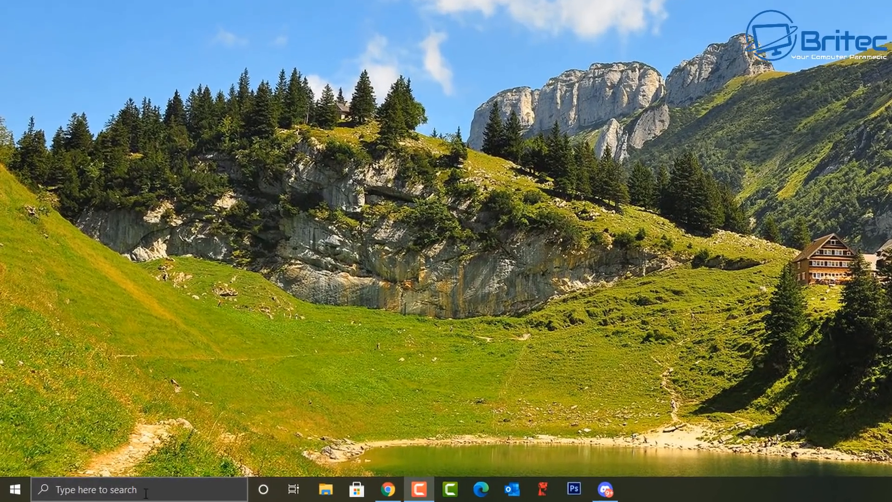
Step: Launch tpm.msc from search, see the TPM ready for use, then close the console
click(139, 490)
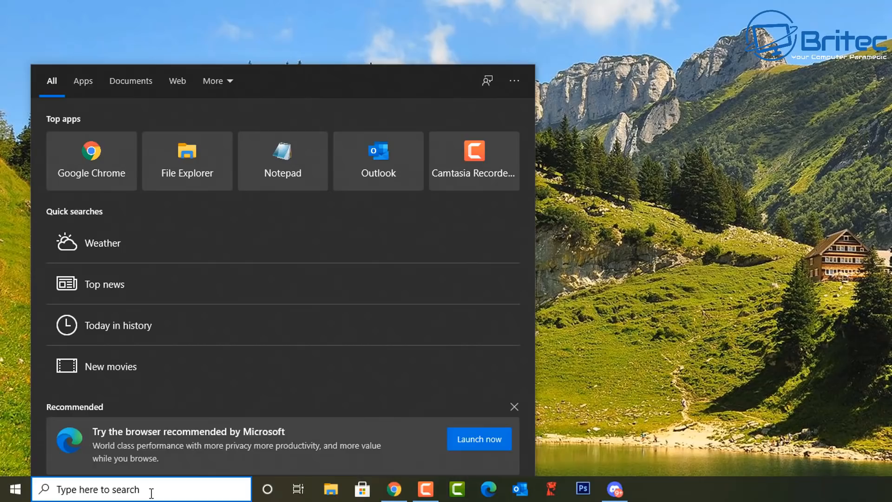
text(tpm)
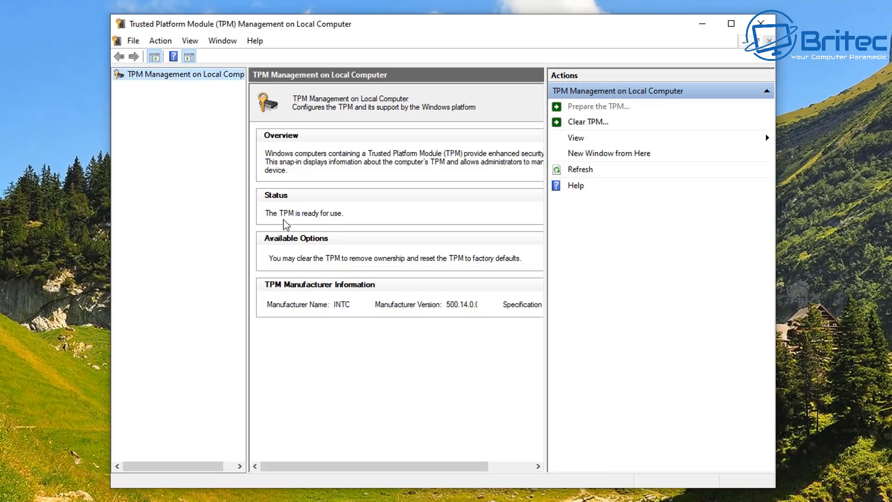
mouse_move(351, 225)
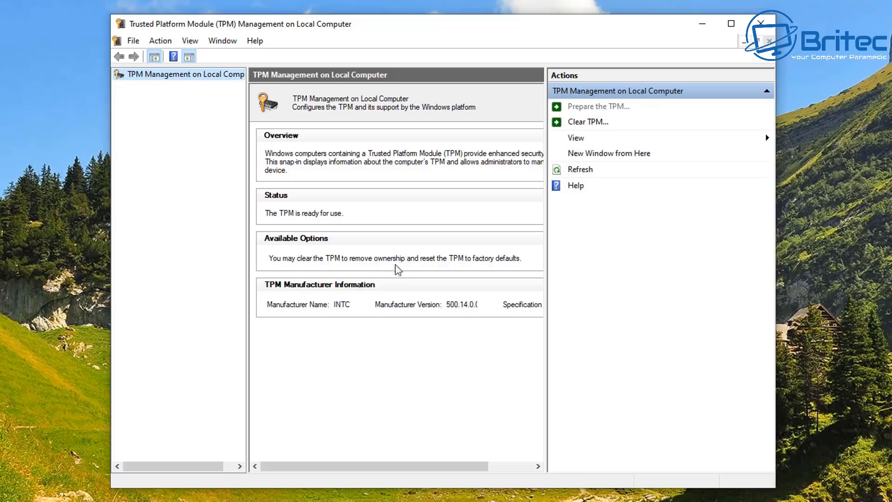
mouse_move(343, 269)
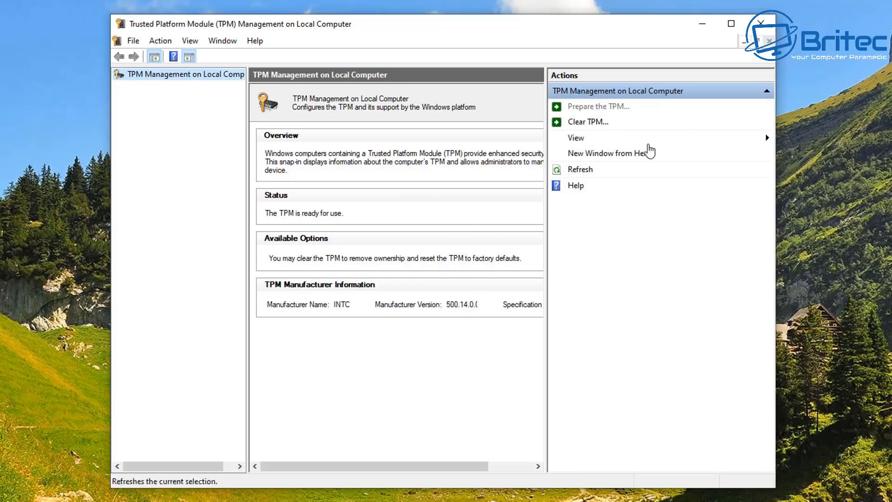
mouse_move(760, 24)
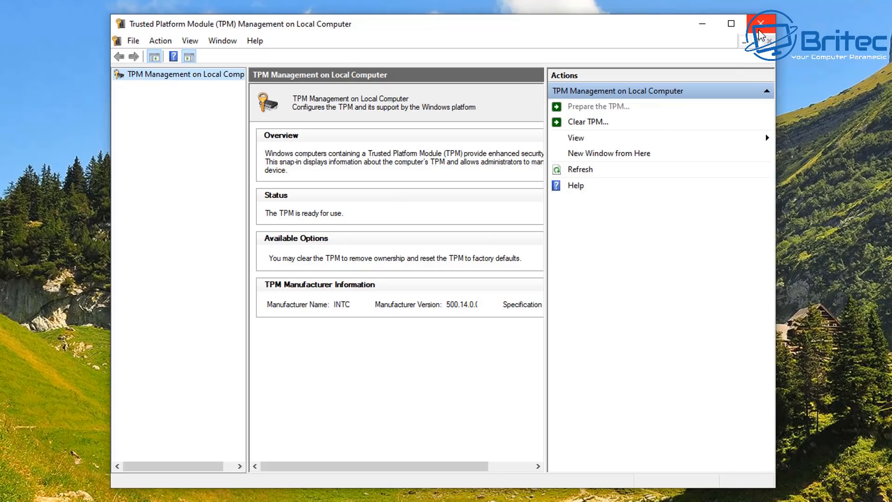
click(761, 24)
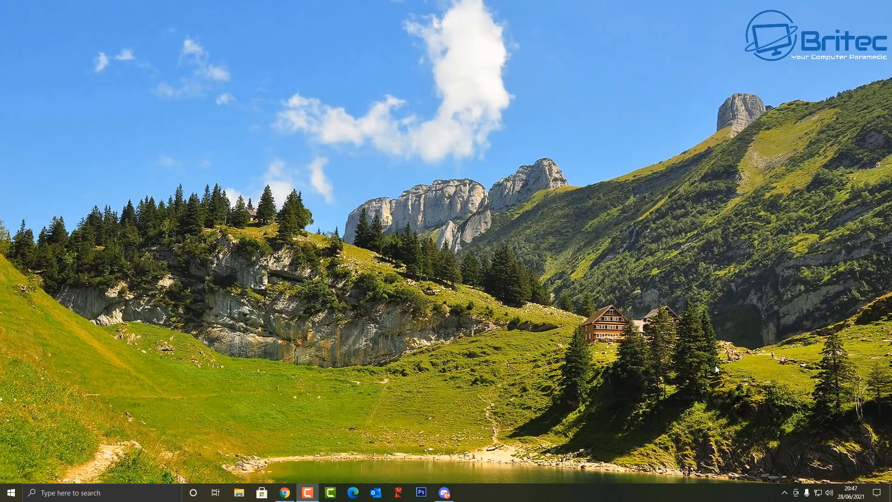
mouse_move(622, 391)
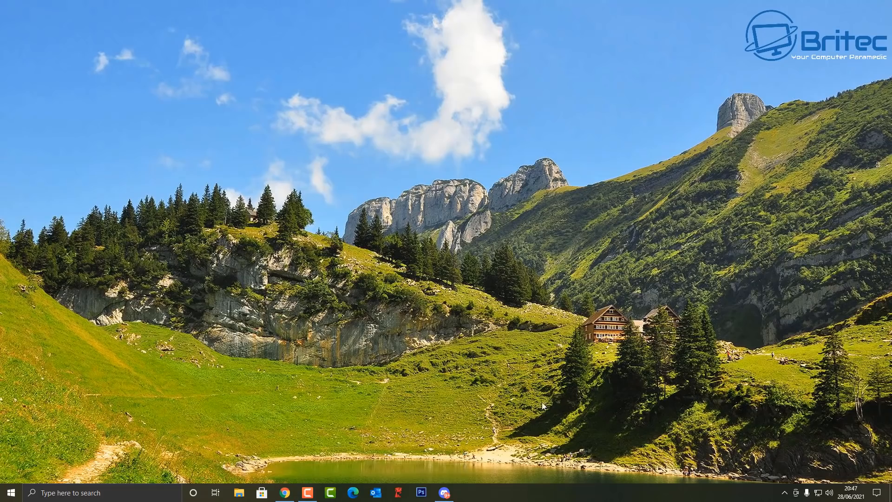
Step: Reach Windows Security's Device security page through Settings > Update & Security
click(10, 493)
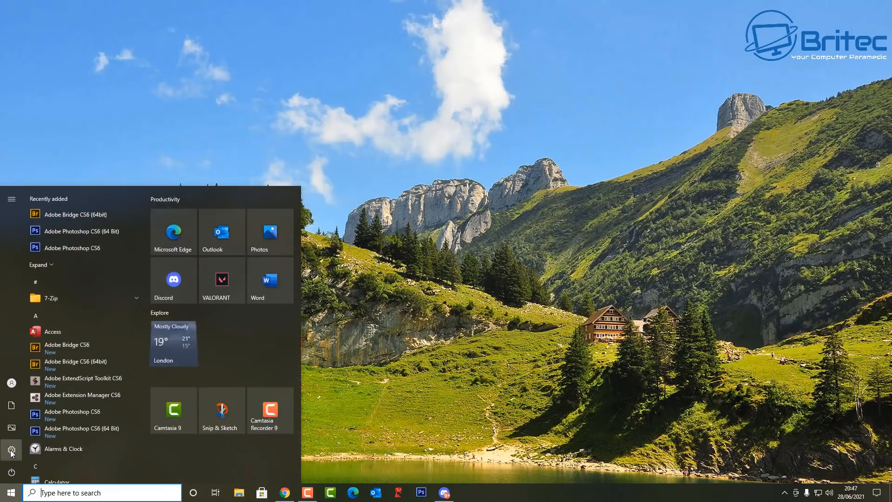
click(11, 450)
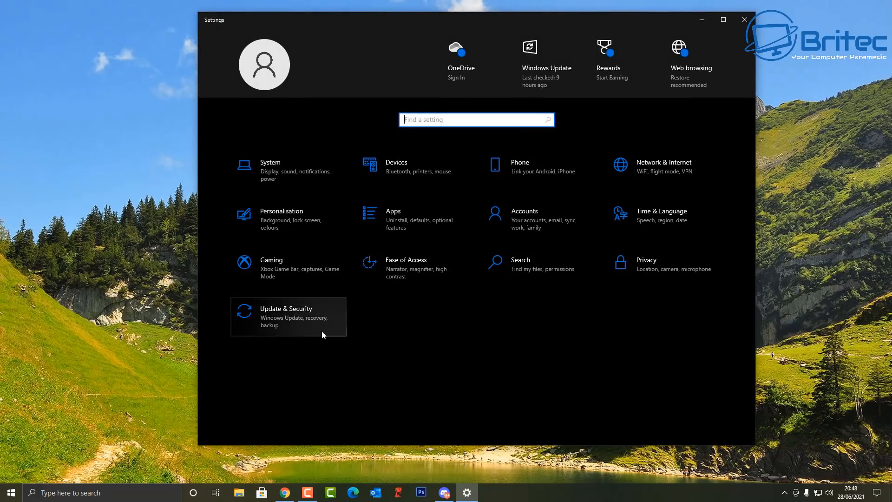
click(286, 316)
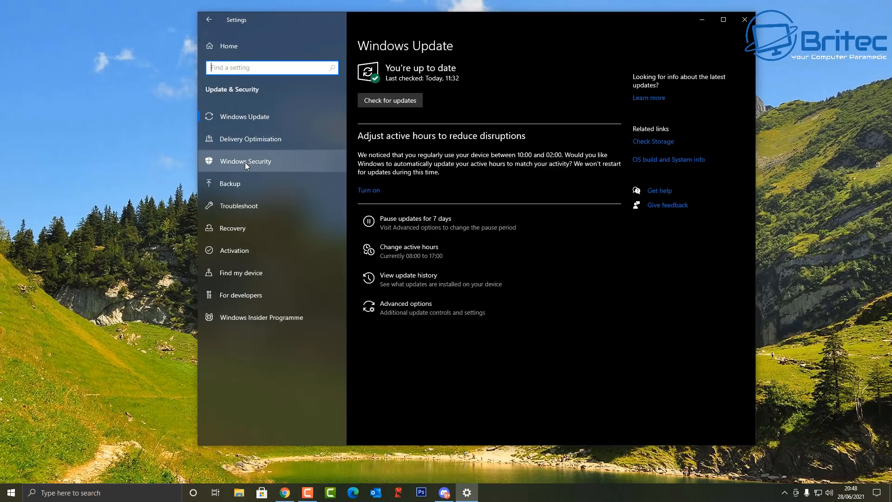
click(245, 161)
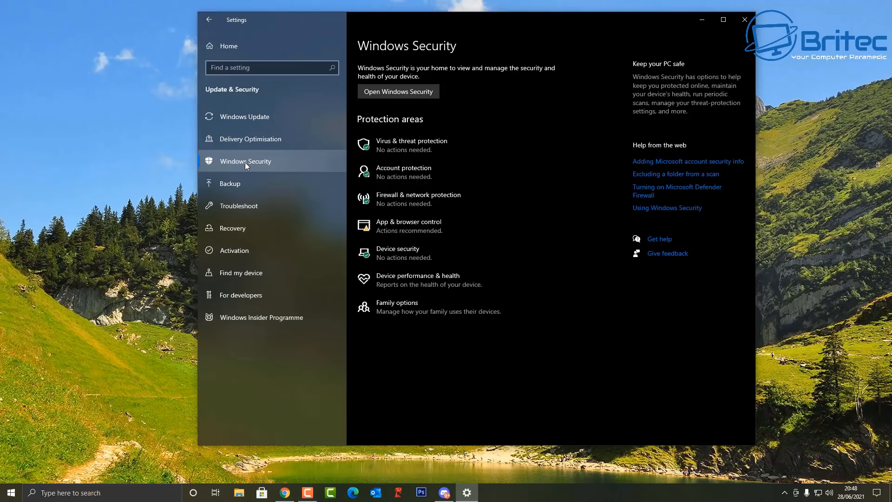
mouse_move(396, 252)
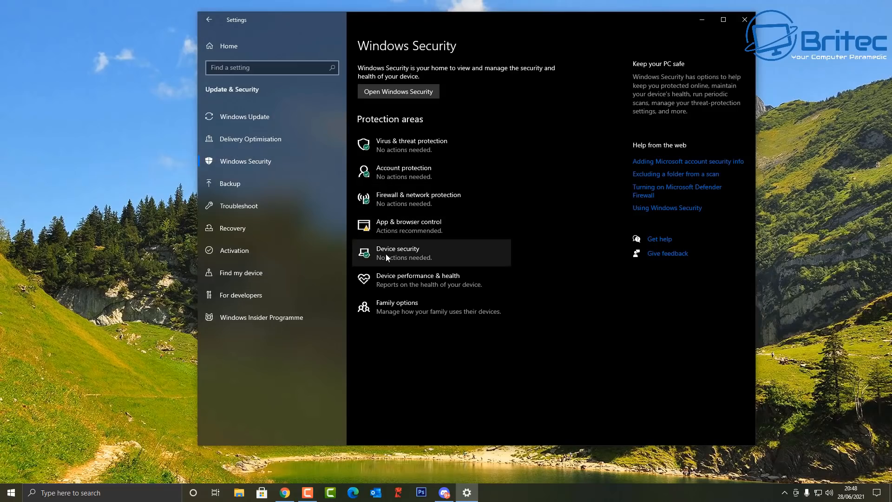
click(397, 252)
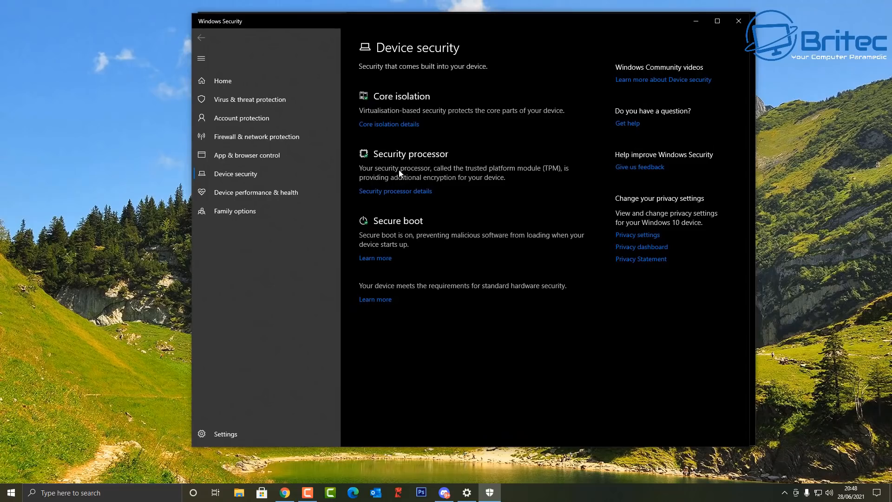
Step: Review Security processor details for the Intel TPM 2.0, then close Windows Security and Settings
click(395, 190)
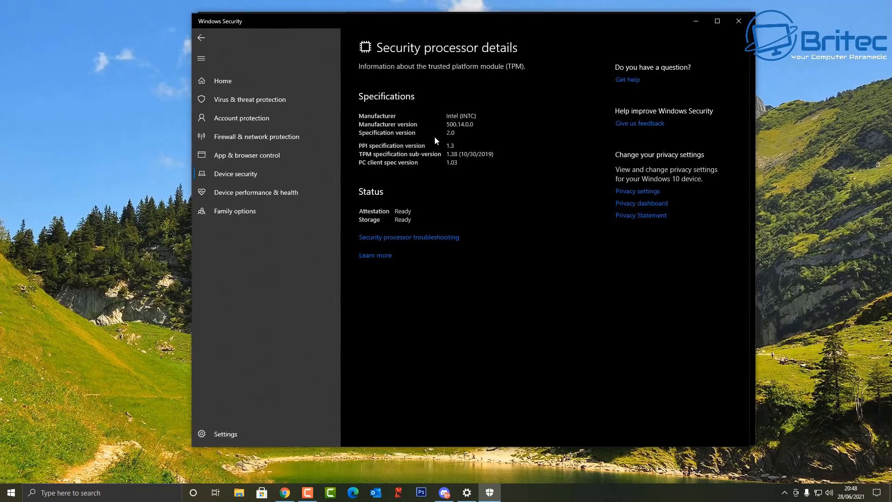
mouse_move(389, 284)
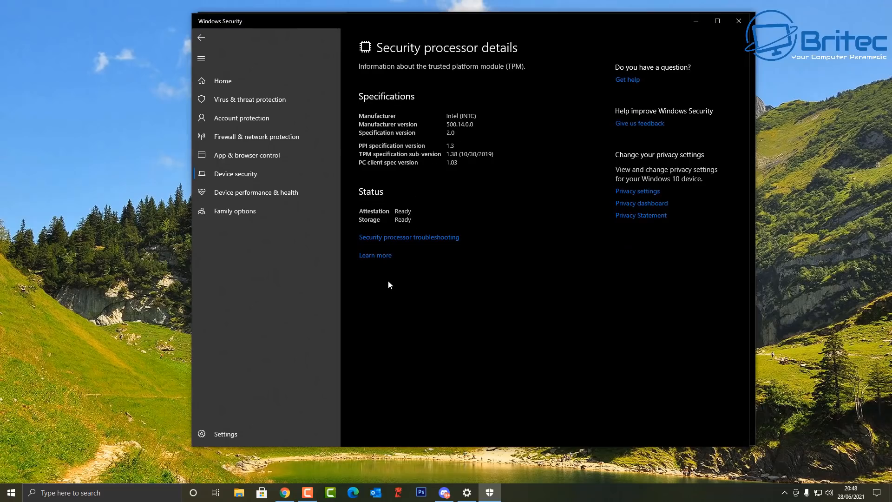
mouse_move(416, 241)
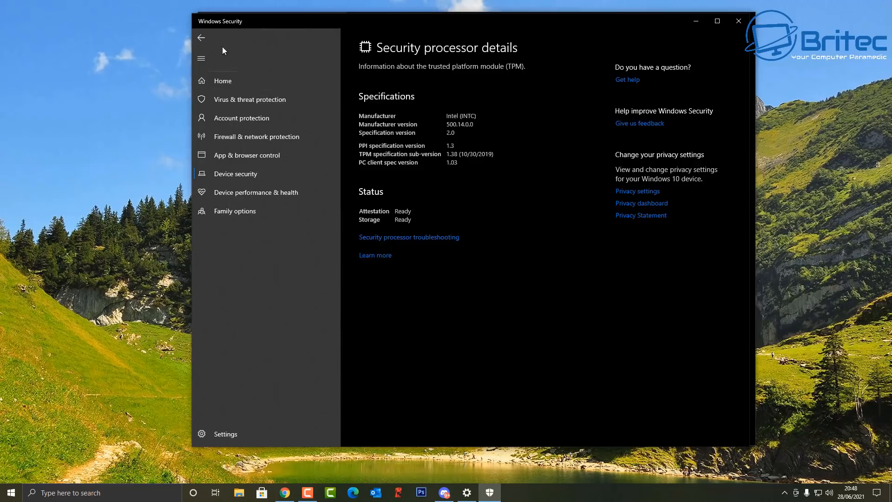
mouse_move(201, 37)
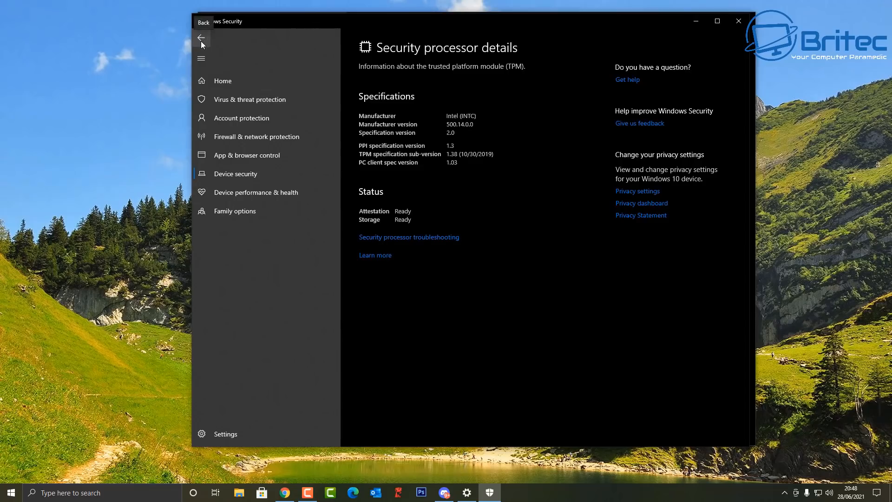
mouse_move(430, 160)
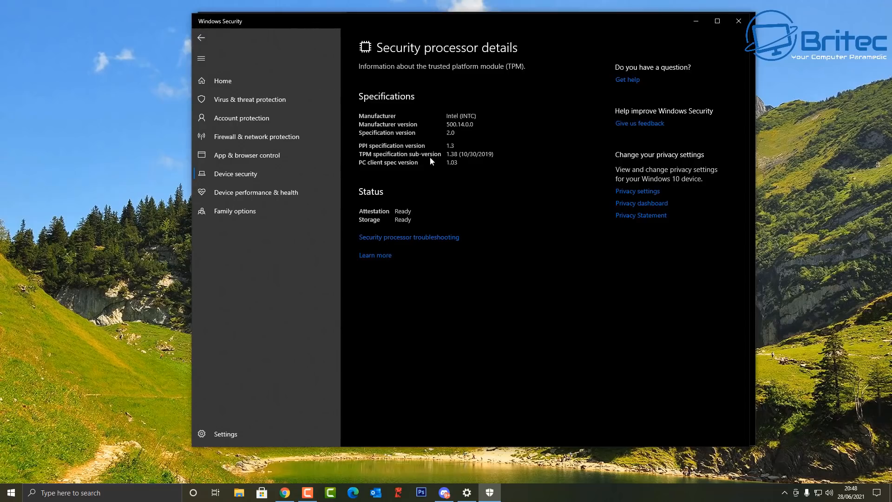
mouse_move(201, 37)
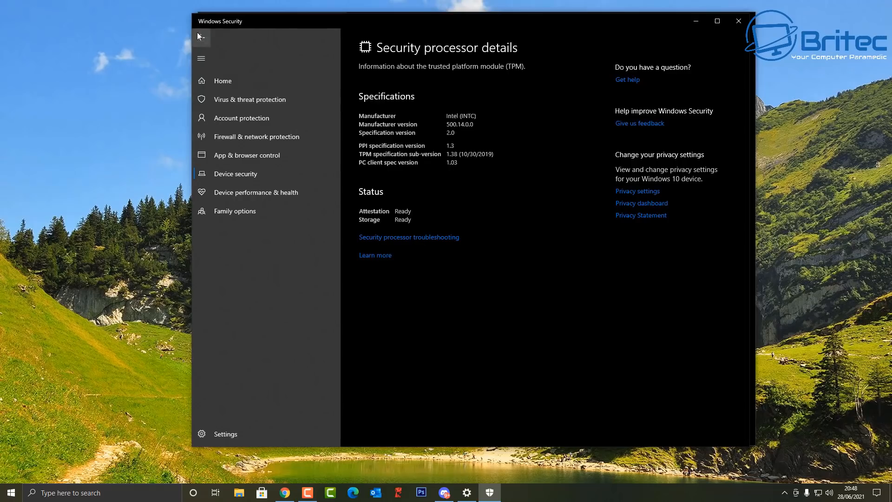
click(200, 37)
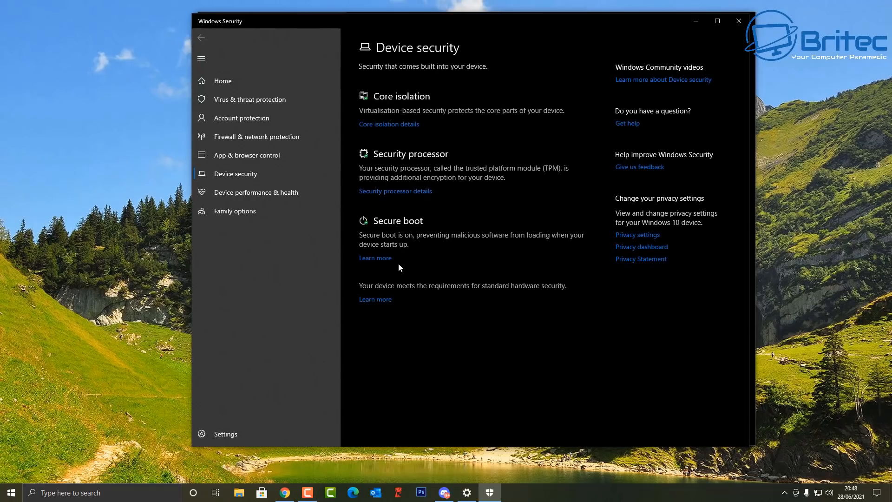
mouse_move(550, 176)
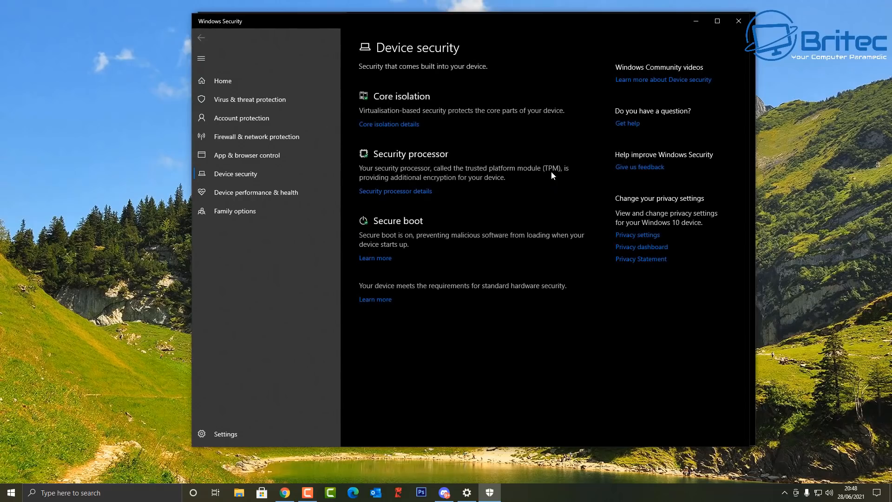
mouse_move(740, 50)
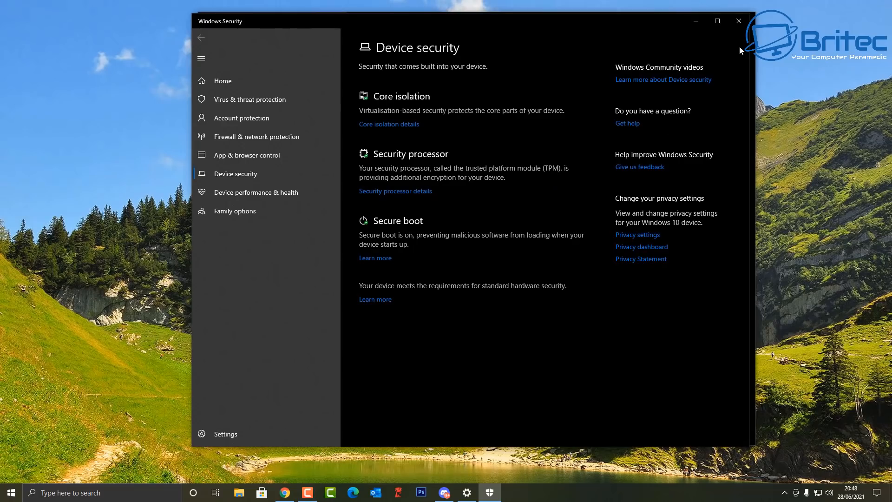
click(738, 22)
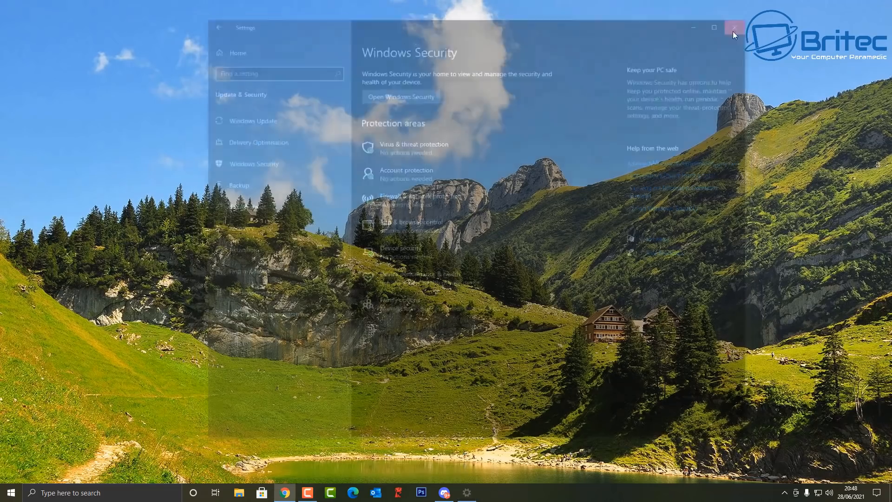
click(733, 27)
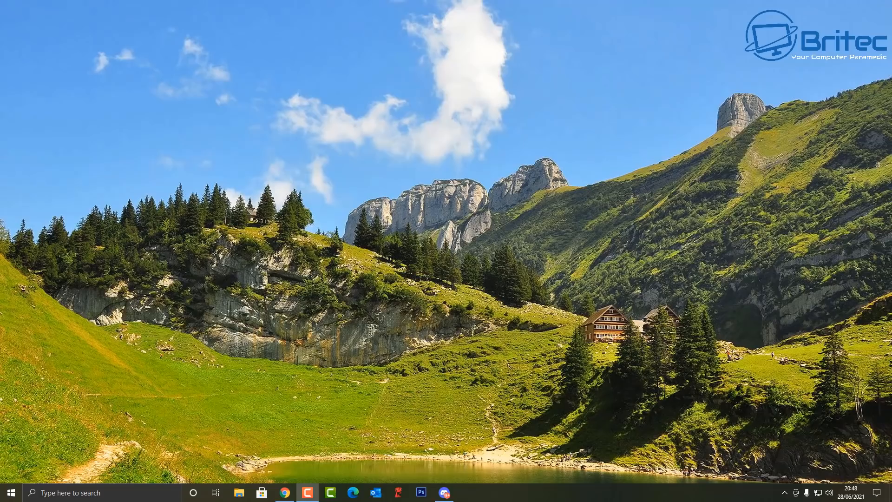
Step: Run get-tpm in an administrator PowerShell, confirming the TPM present and ready, then close it
right_click(10, 492)
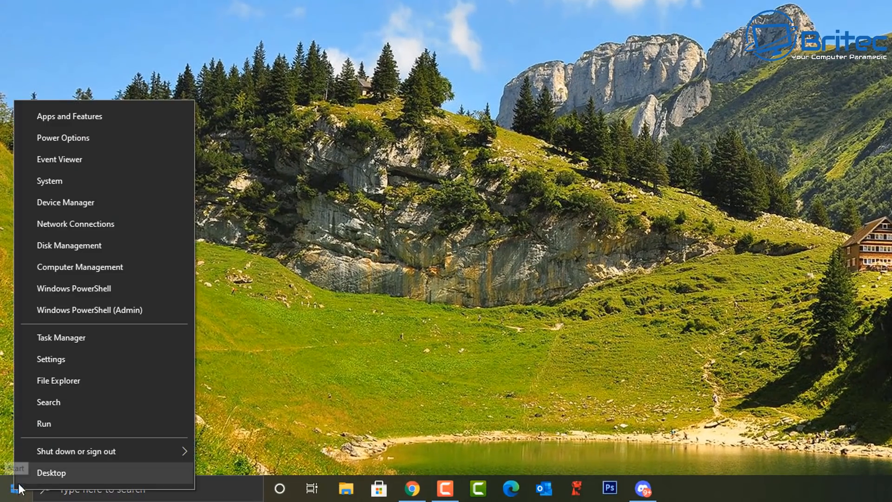
mouse_move(73, 293)
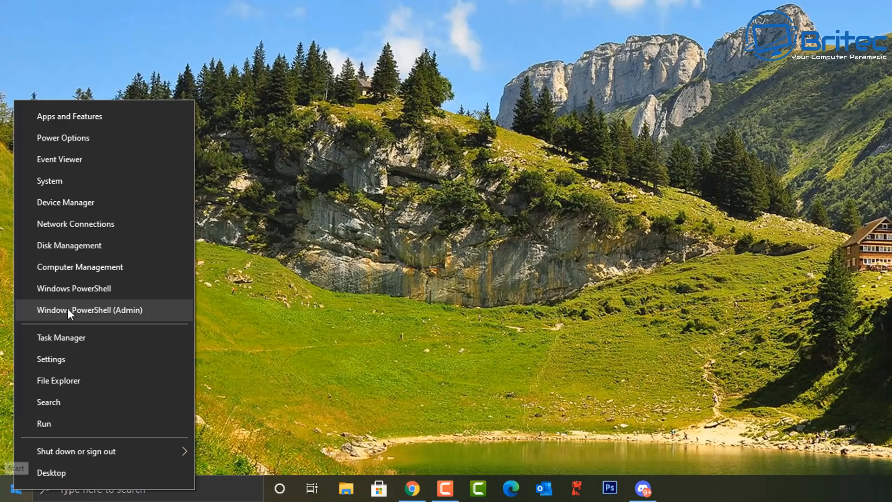
click(88, 309)
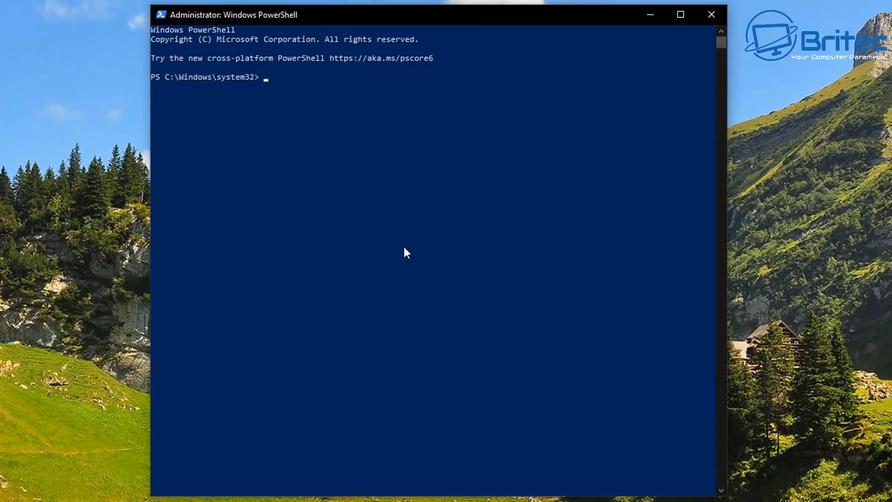
text(ge)
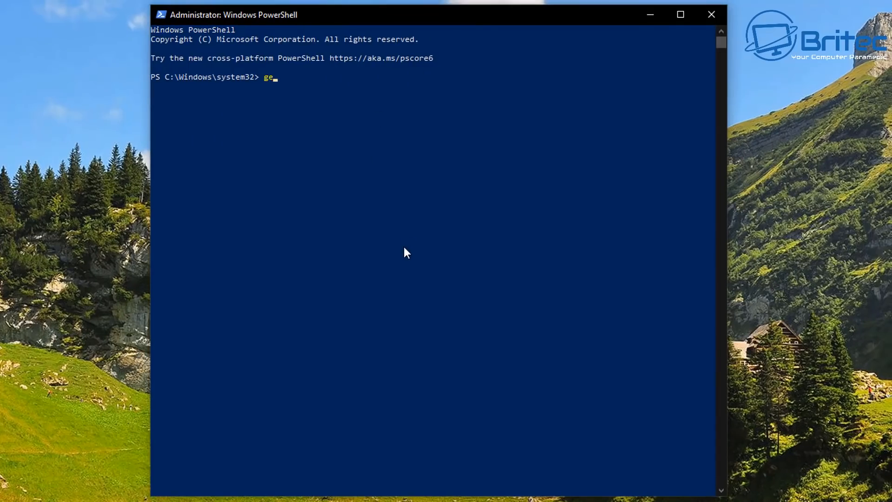
text(t)
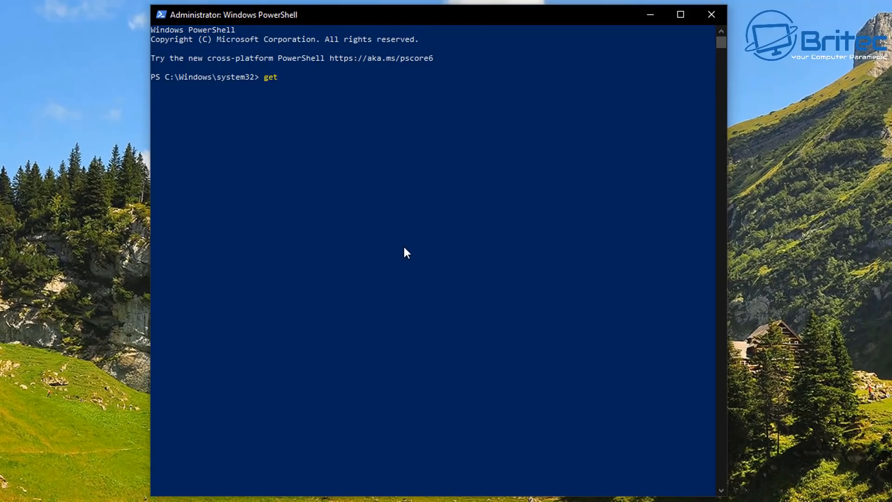
text(-tpm)
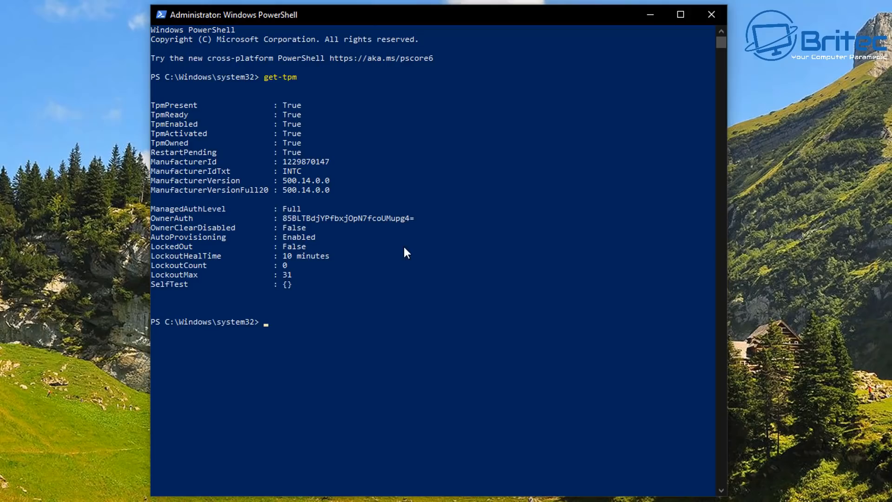
mouse_move(299, 156)
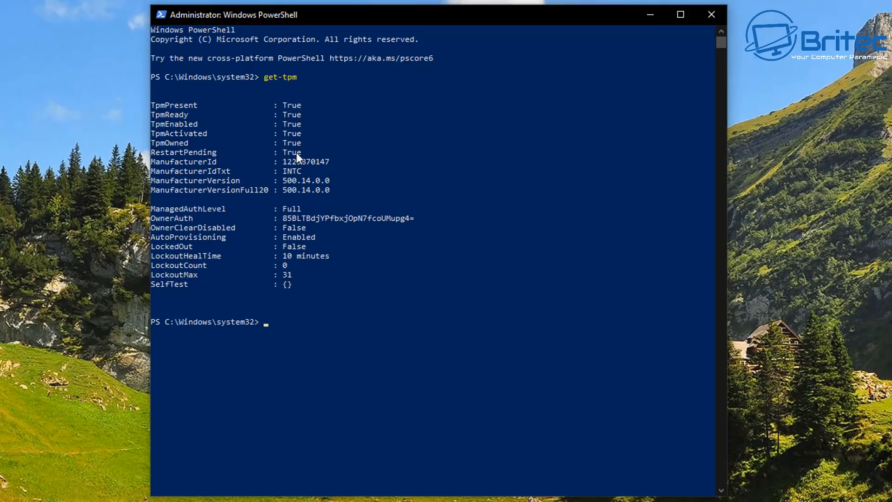
mouse_move(338, 164)
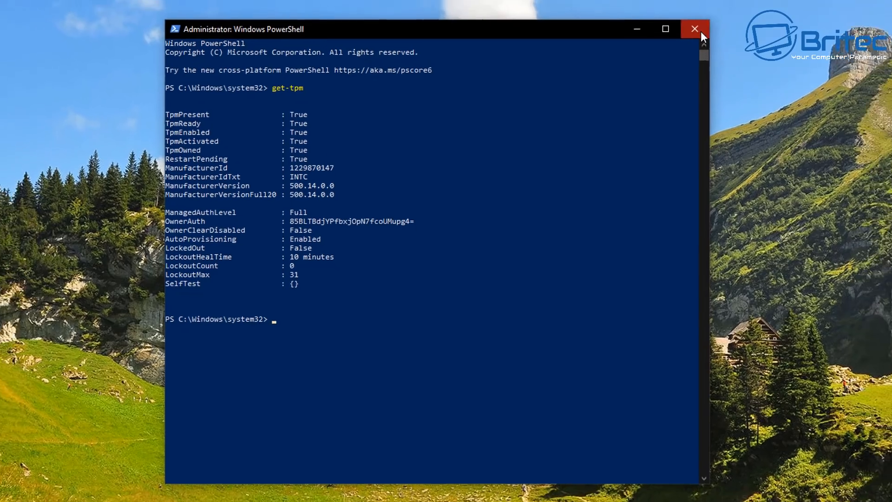
click(693, 28)
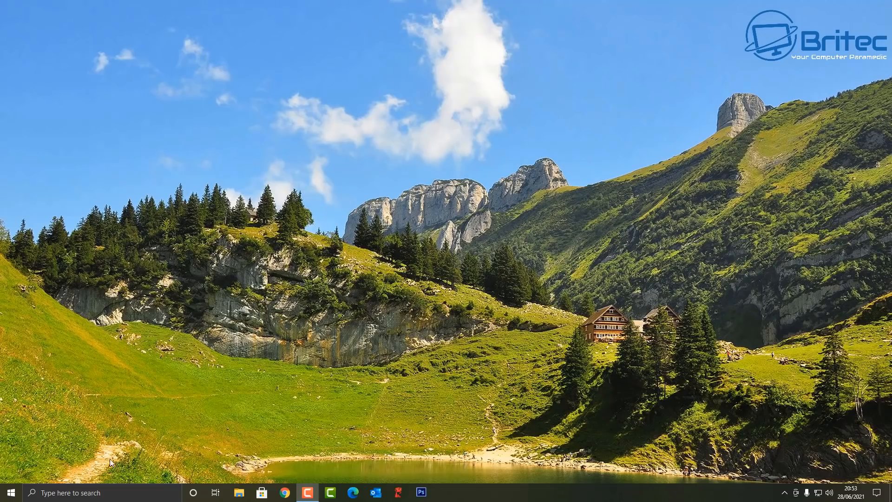
Step: Navigate to Settings > Update & Security > Windows Insider Programme
click(10, 492)
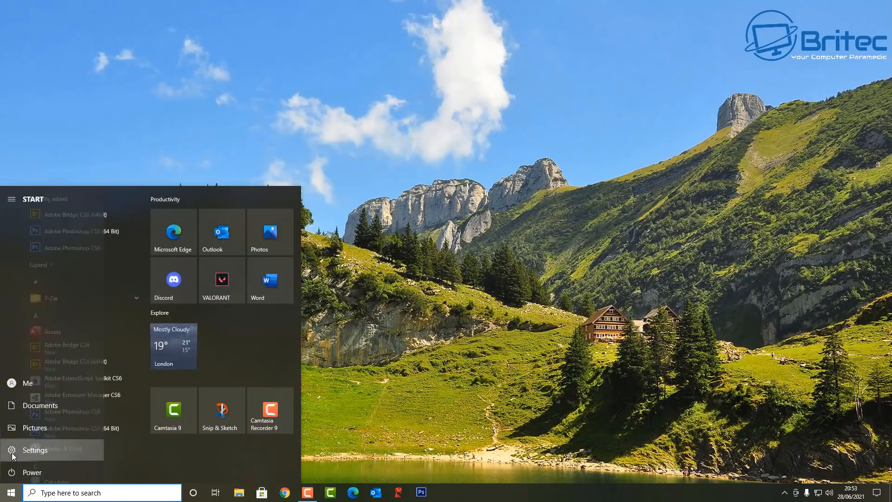
click(34, 449)
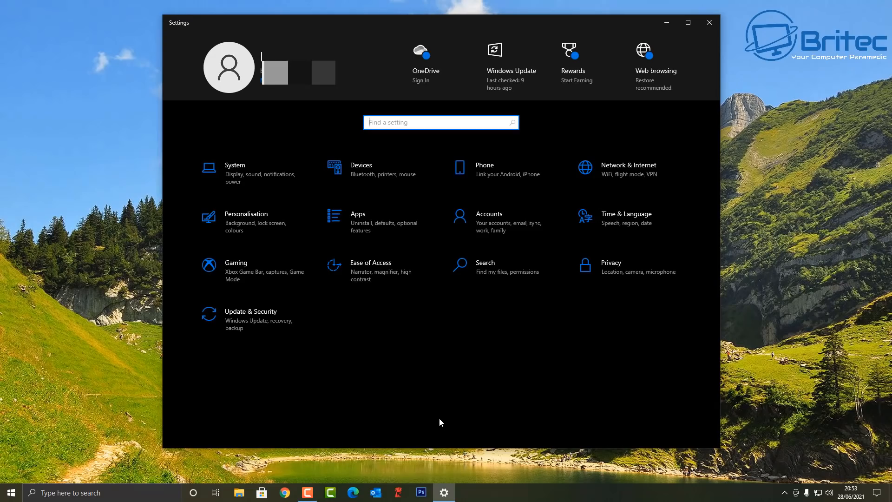
click(250, 319)
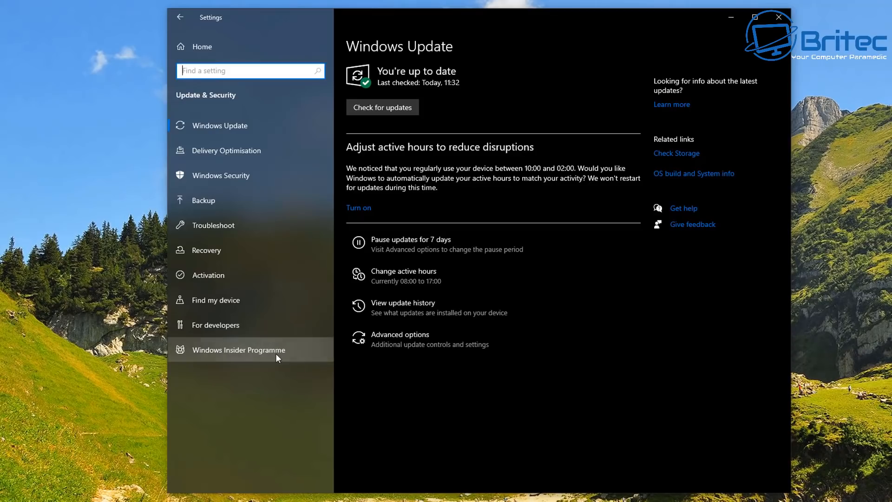
click(238, 350)
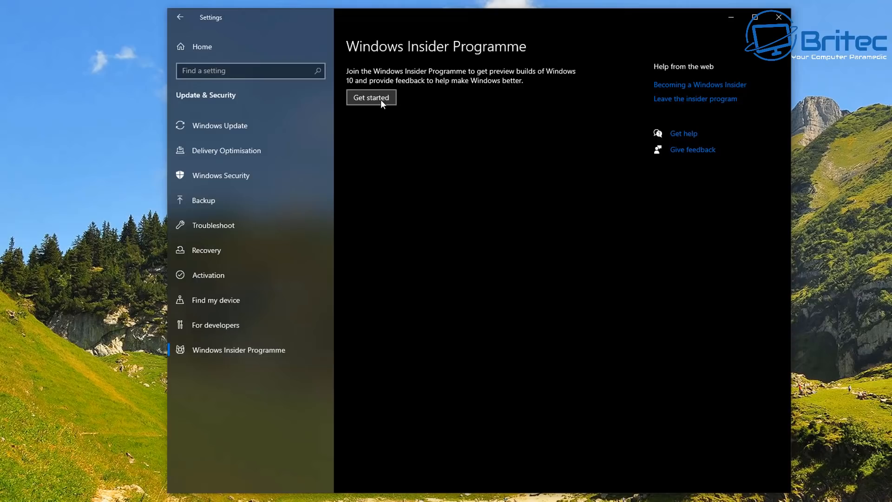
Step: Start joining the Insider Programme and bring up the account sign-in via Link an account
click(370, 97)
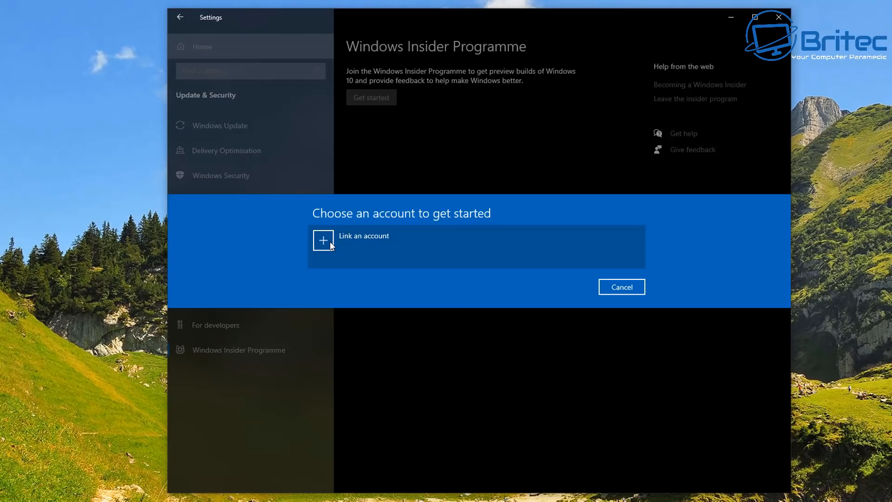
click(323, 240)
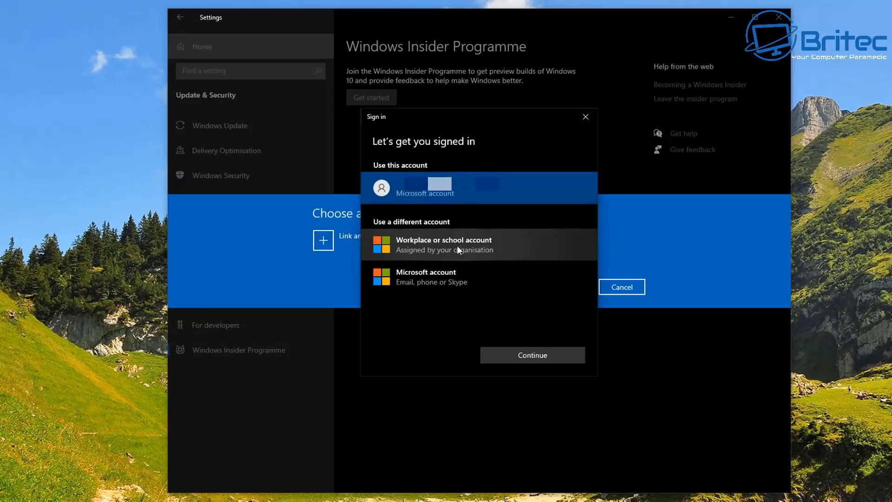
Step: Sign in with the existing Microsoft account and confirm the Dev Channel as the Insider setting
click(532, 354)
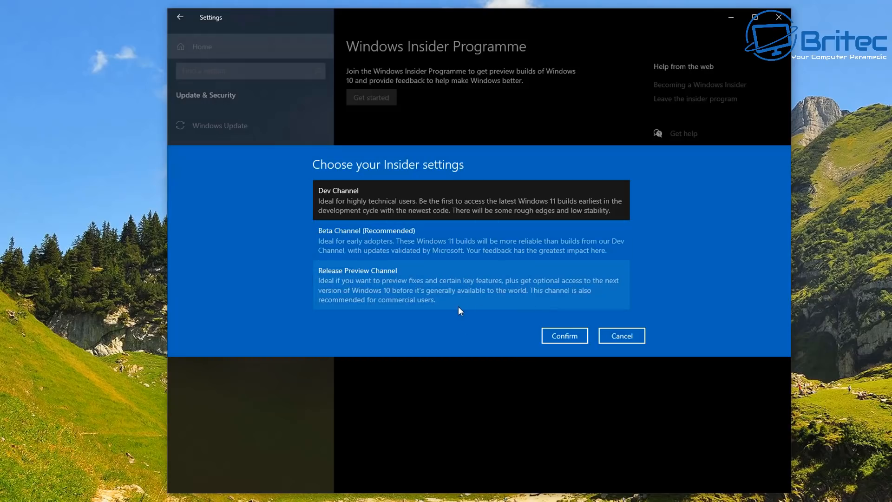
mouse_move(339, 308)
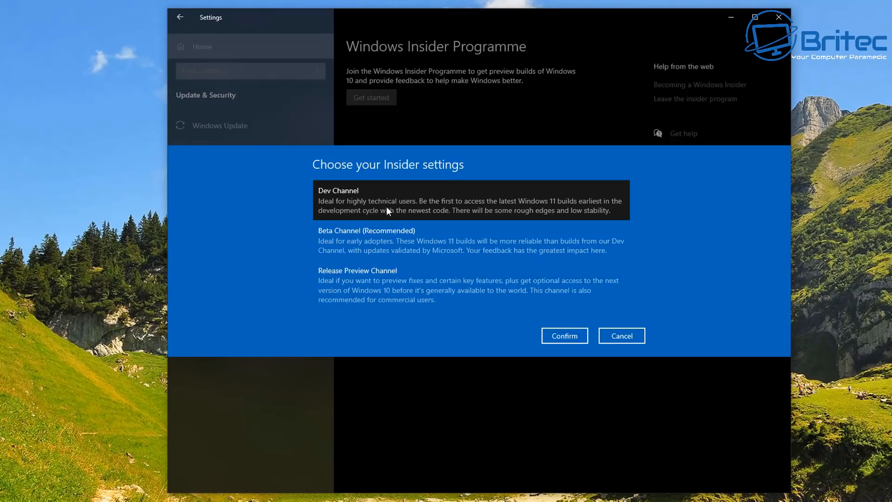
mouse_move(490, 211)
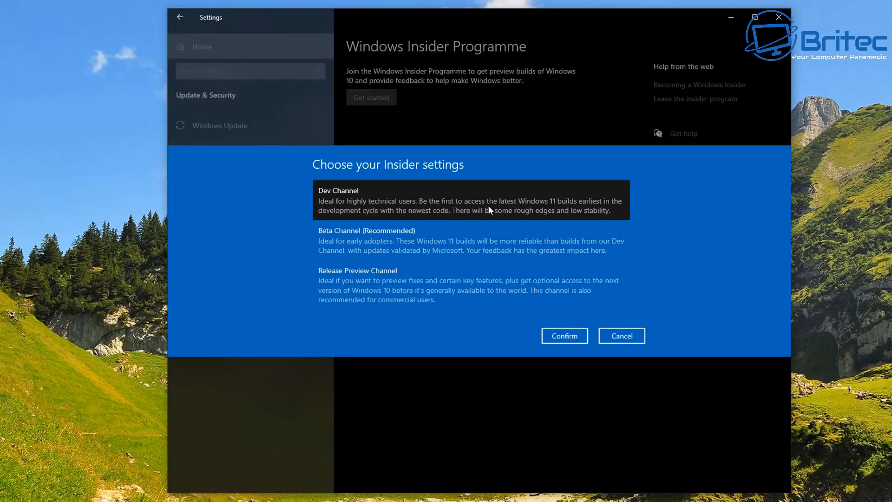
mouse_move(597, 209)
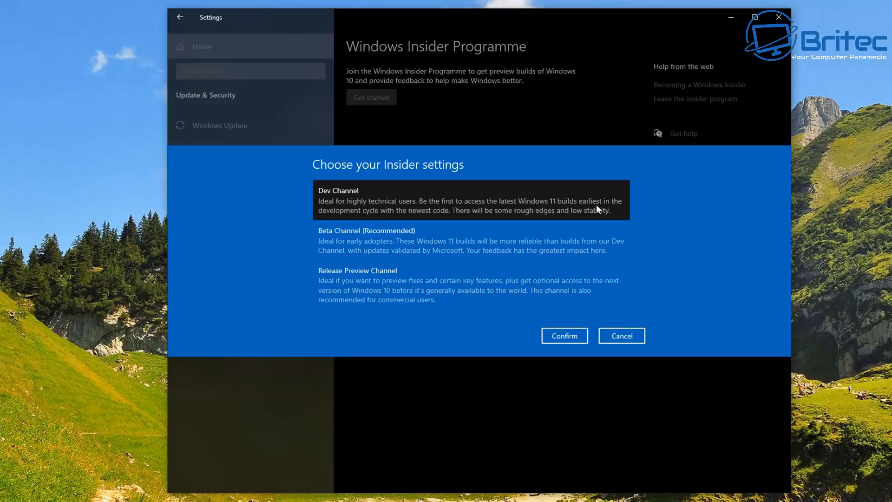
mouse_move(378, 222)
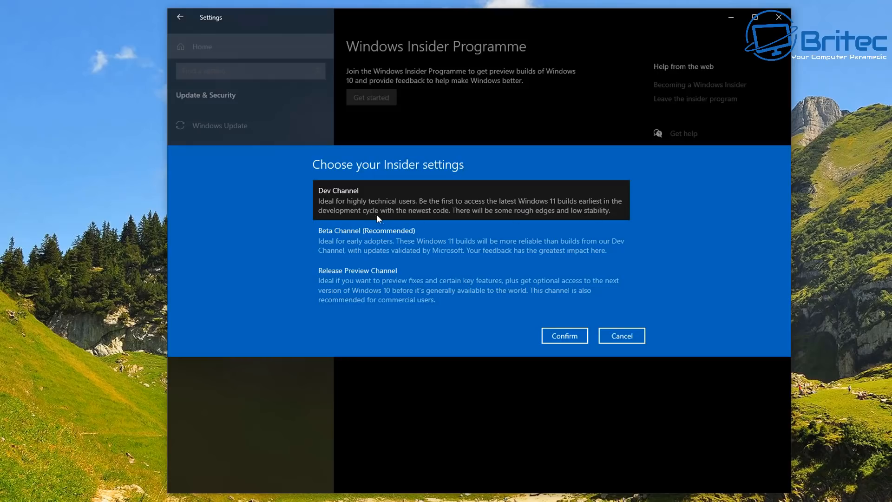
mouse_move(460, 222)
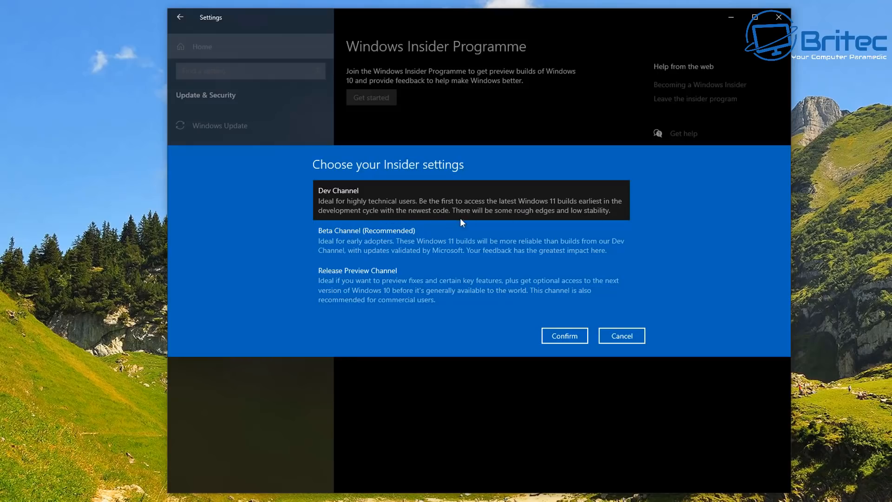
mouse_move(597, 219)
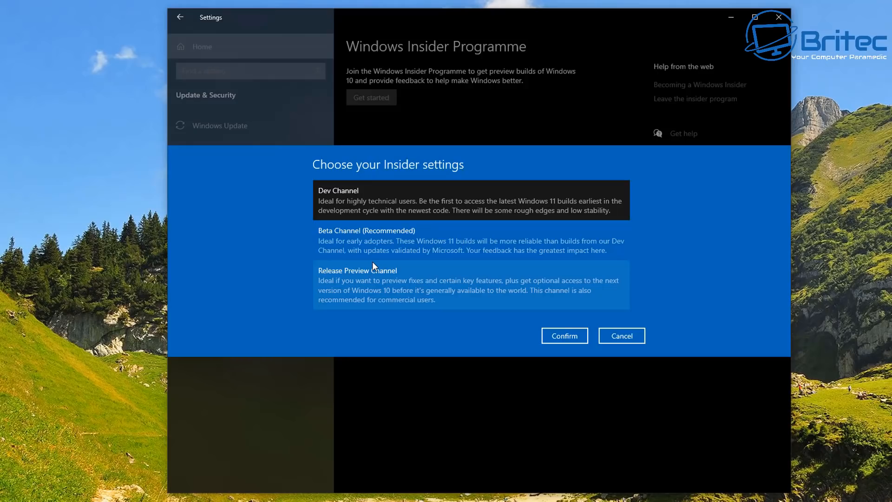
click(564, 335)
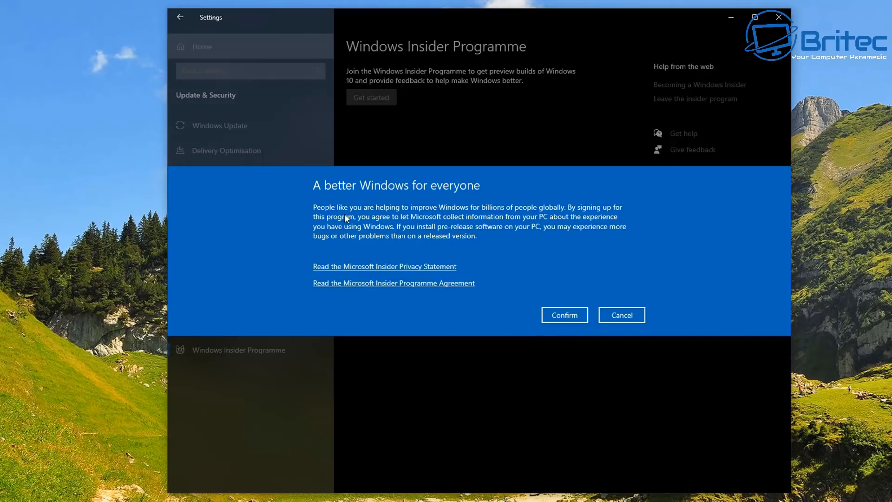
mouse_move(464, 202)
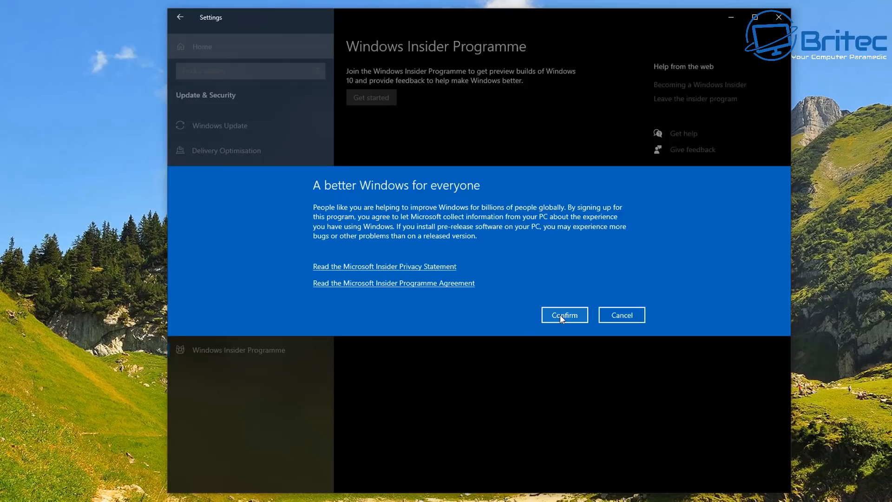
Step: Confirm the 'A better Windows for everyone' agreement so the restart prompt appears
click(564, 315)
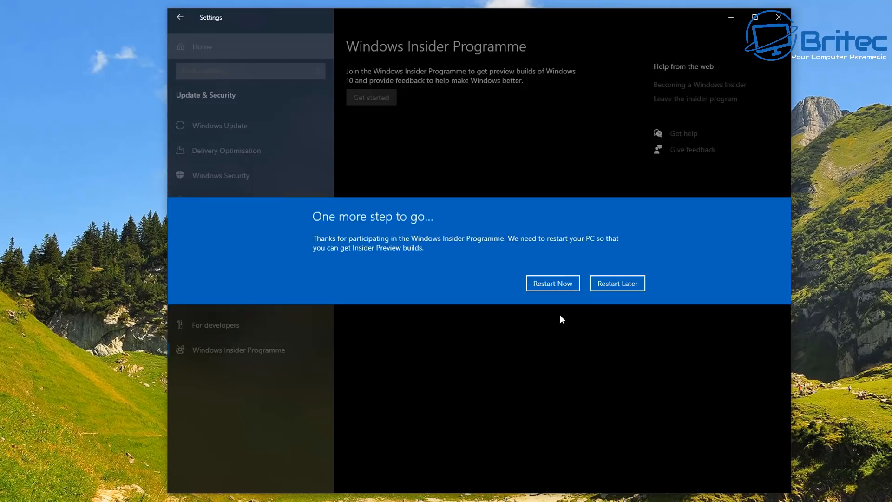
mouse_move(379, 257)
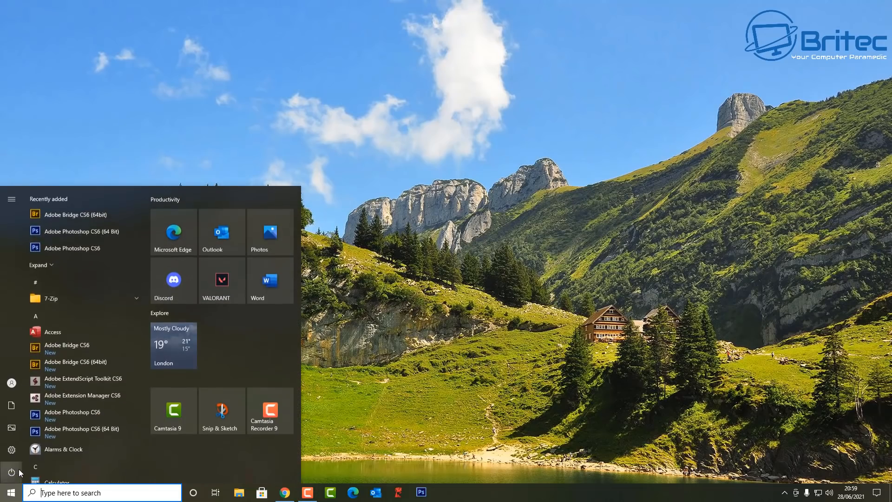
Step: Check Dev Channel under Insider Programme, then watch Windows 11 Preview 22000.51 downloading in Windows Update
click(11, 450)
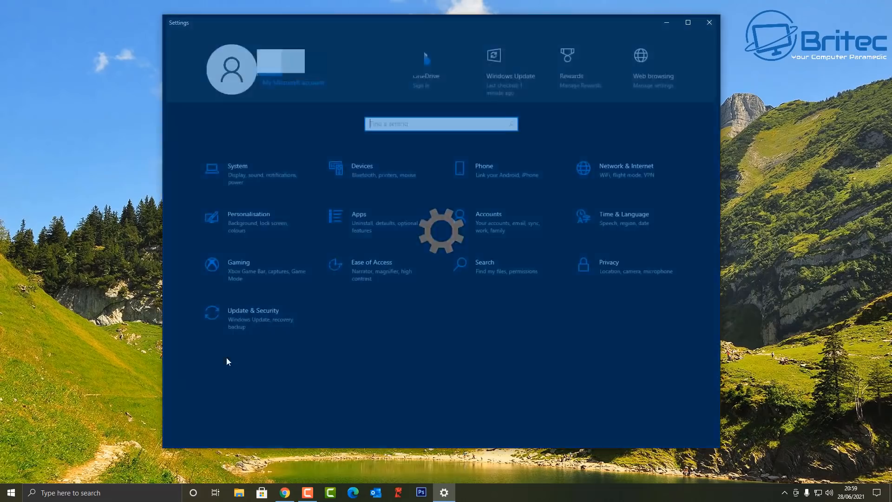
click(253, 318)
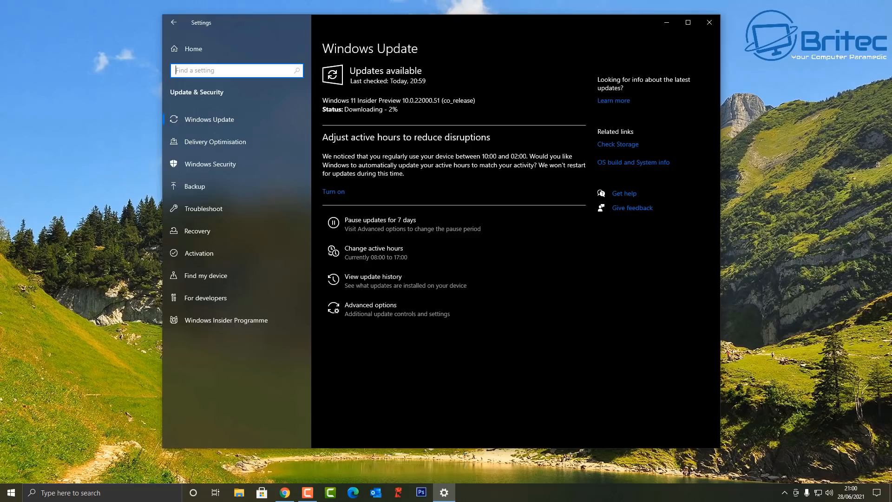
mouse_move(226, 320)
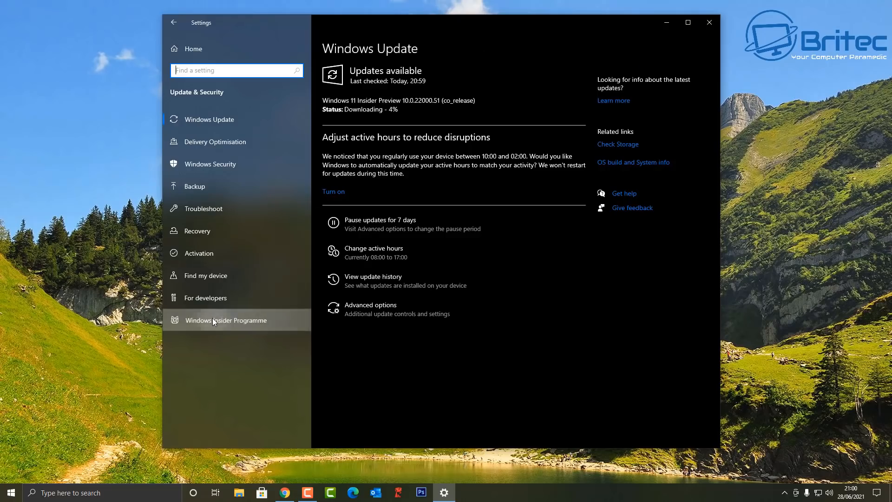
click(225, 319)
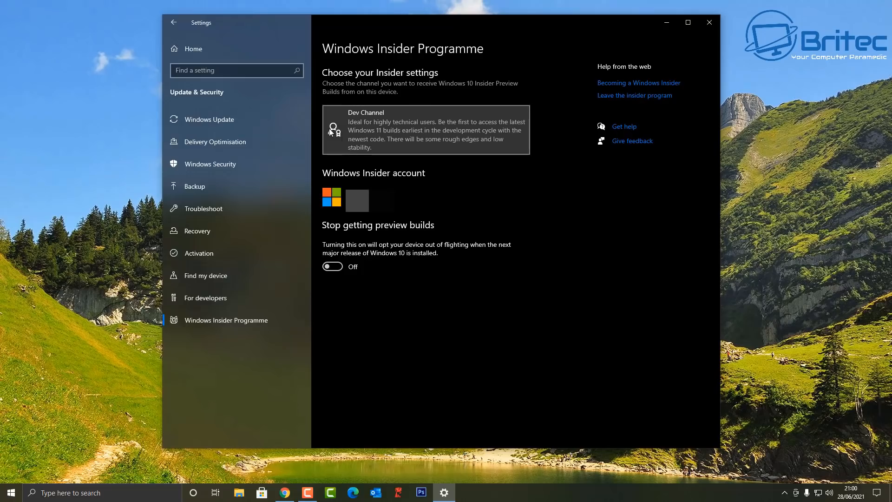
mouse_move(476, 140)
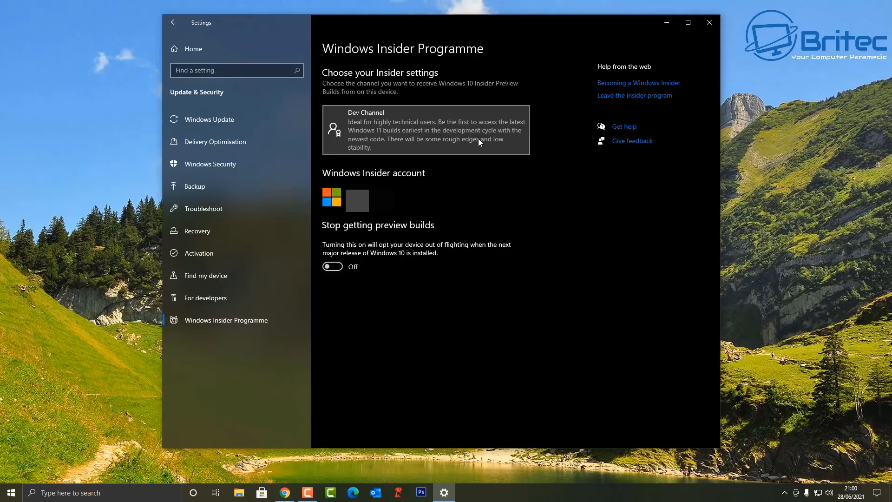
mouse_move(382, 133)
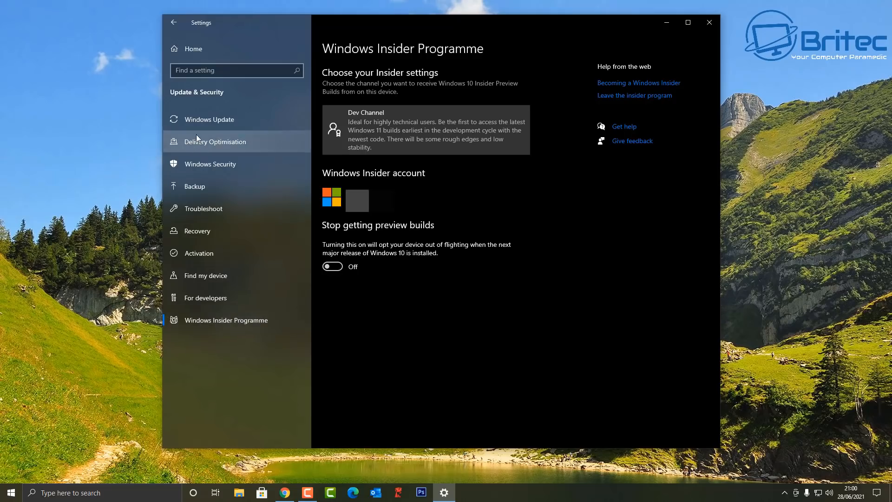
click(209, 119)
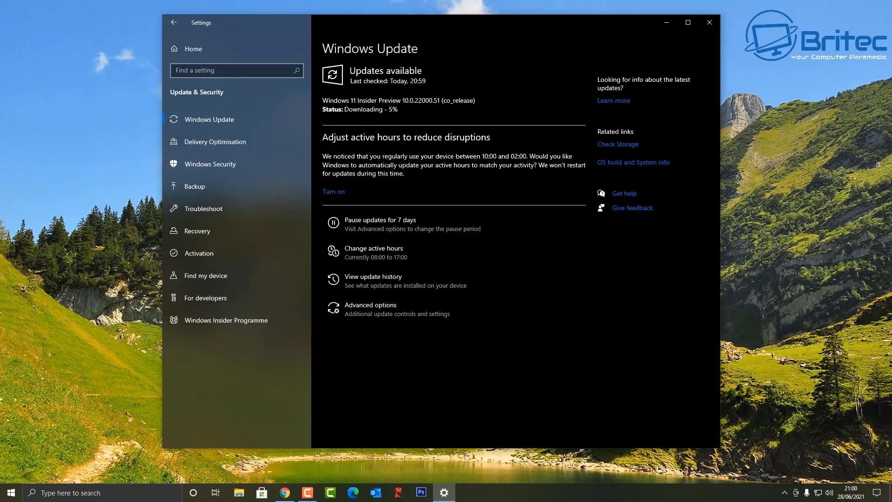
mouse_move(885, 437)
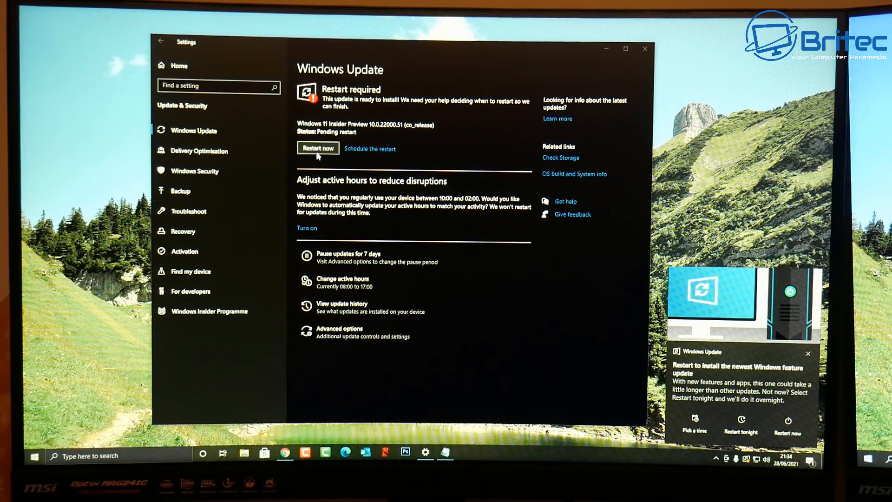
click(318, 148)
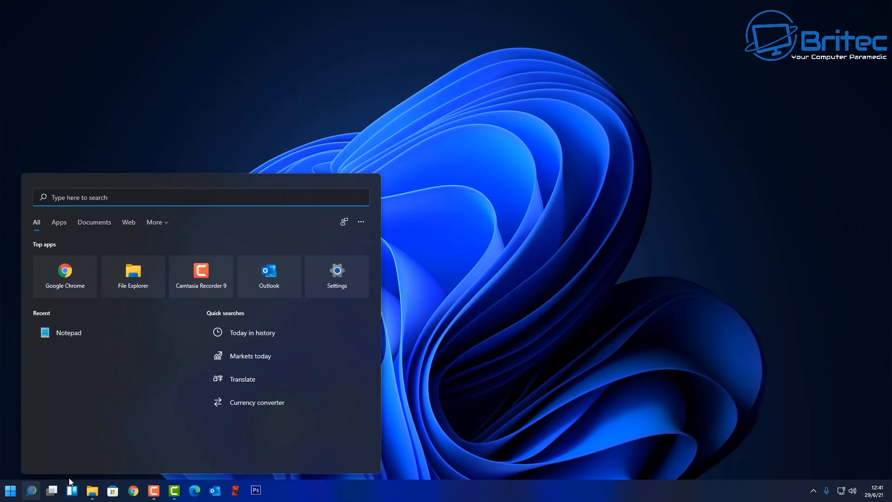
Step: Run winver to confirm Windows 11 Pro 21H2, OS Build 22000.51, then dismiss About Windows
text(winver)
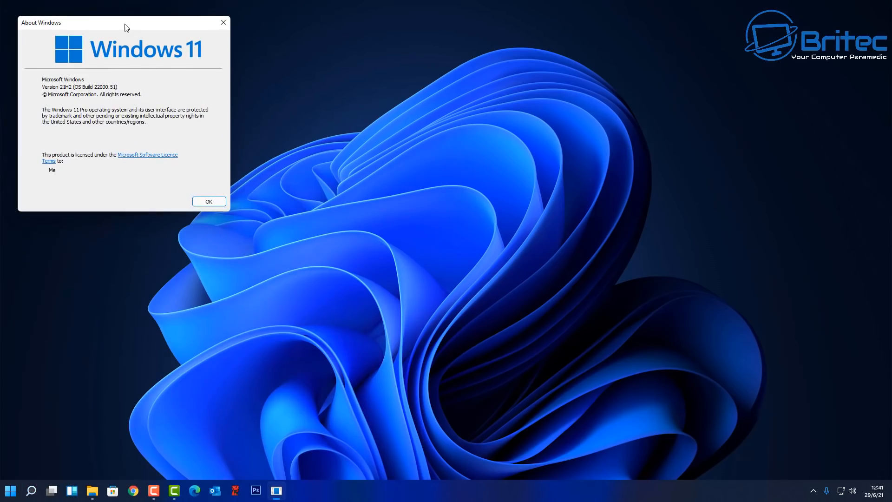
drag(125, 22, 427, 133)
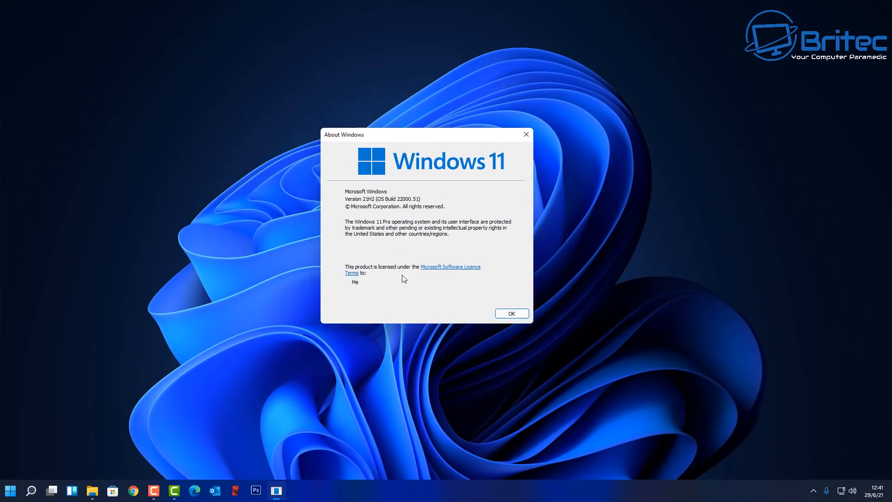
mouse_move(402, 206)
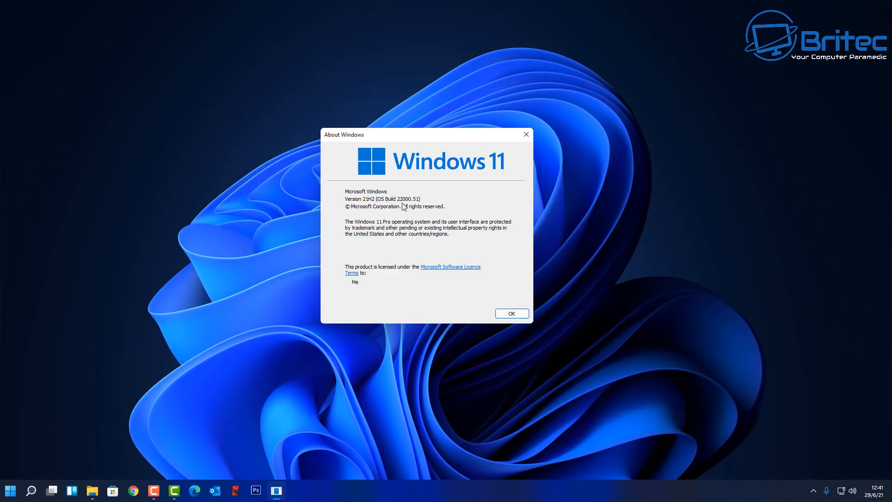
mouse_move(402, 207)
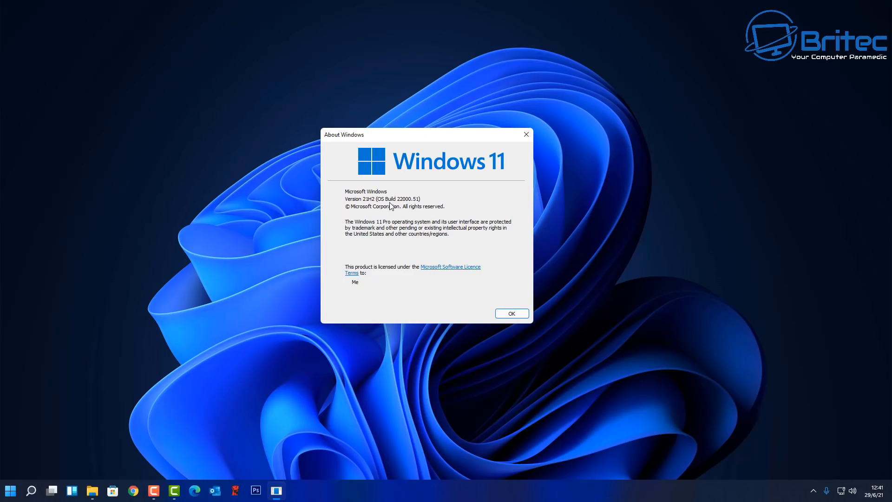
mouse_move(409, 208)
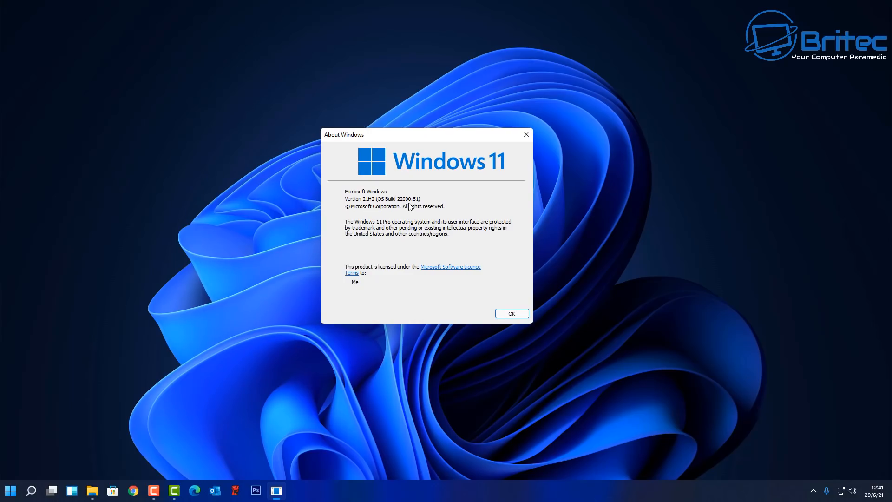
mouse_move(475, 320)
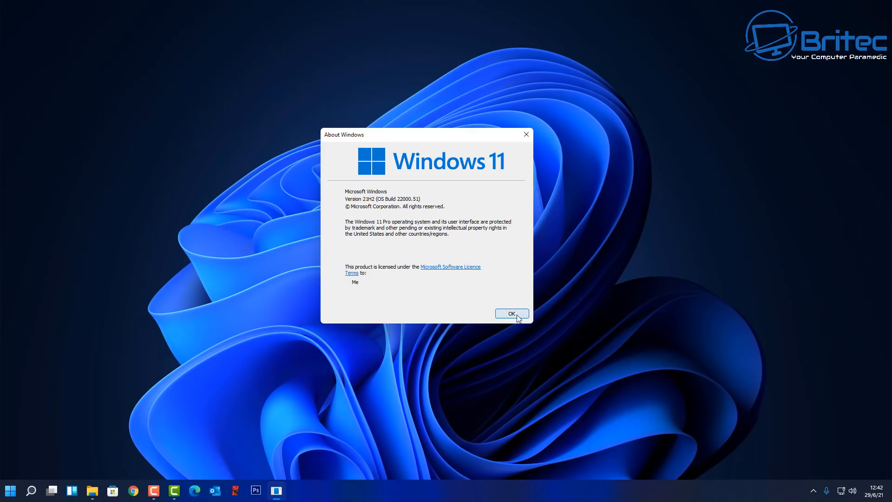
click(510, 313)
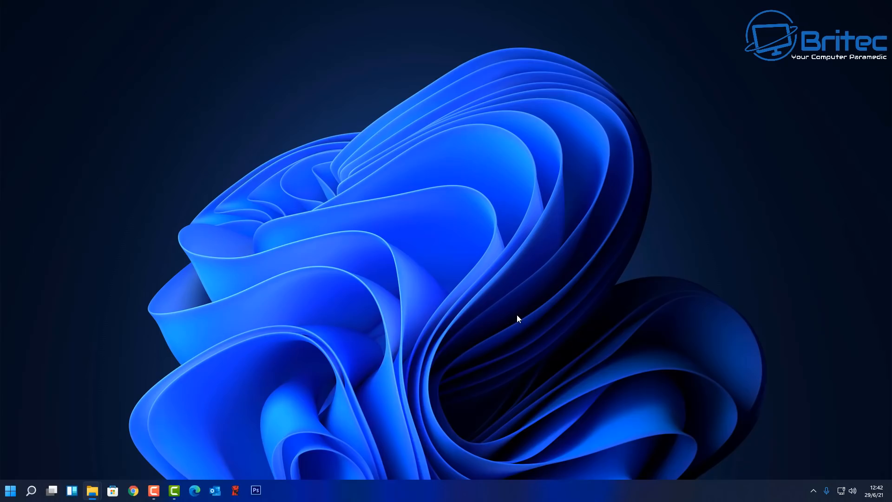